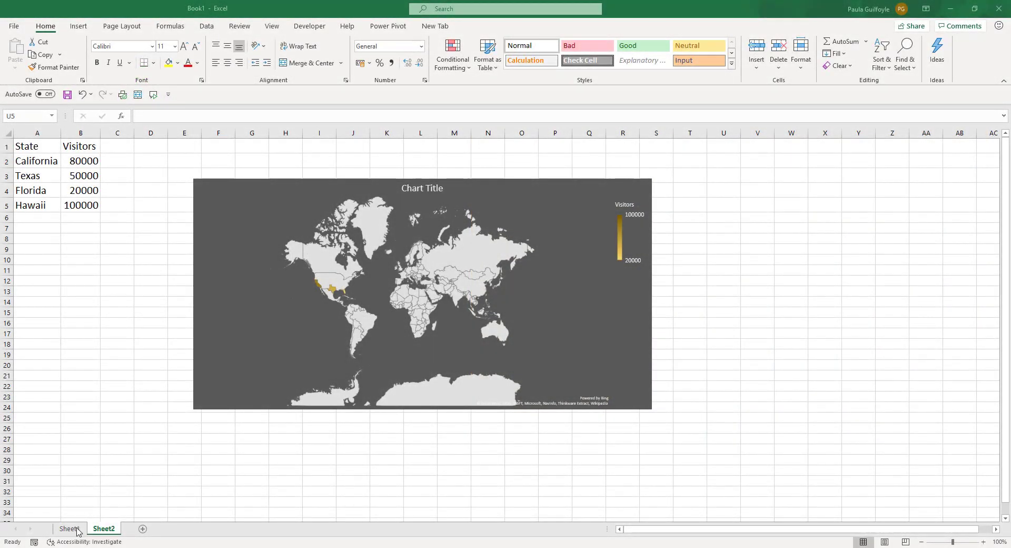
# - On Sheet1, bold and centre the State and Visitors headers, then select the Country table
pyautogui.click(69, 527)
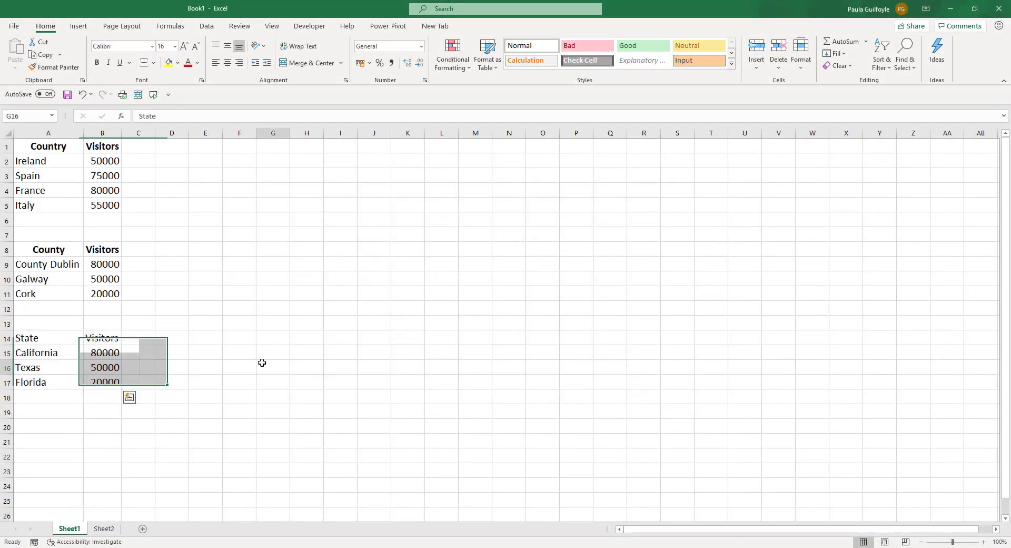
pyautogui.click(273, 367)
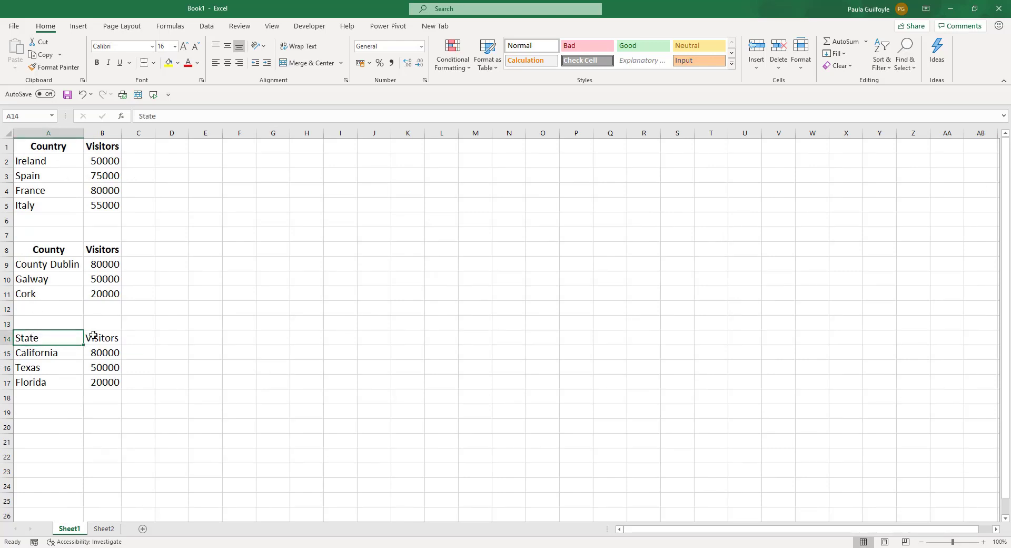
pyautogui.click(101, 338)
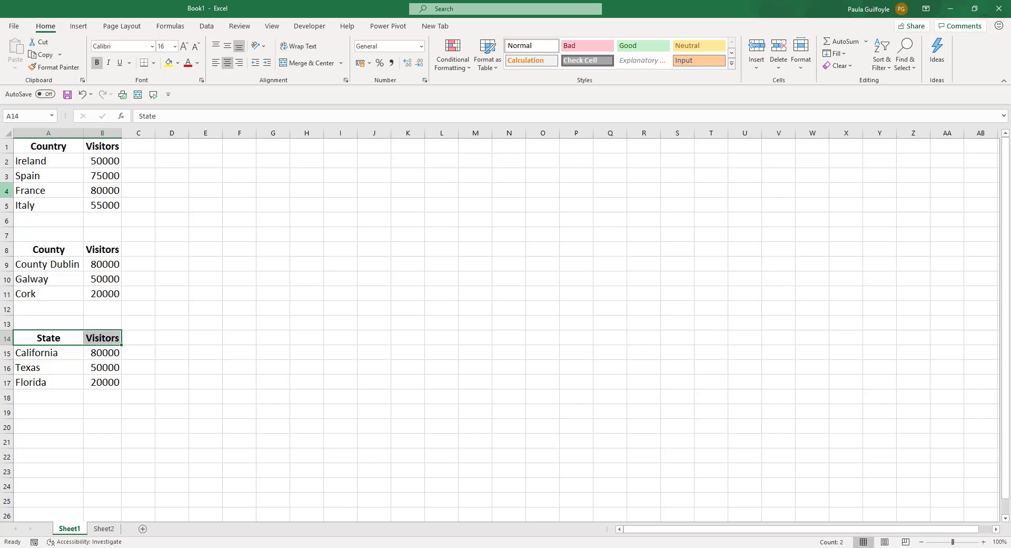
pyautogui.moveTo(48, 146); pyautogui.dragTo(101, 205)
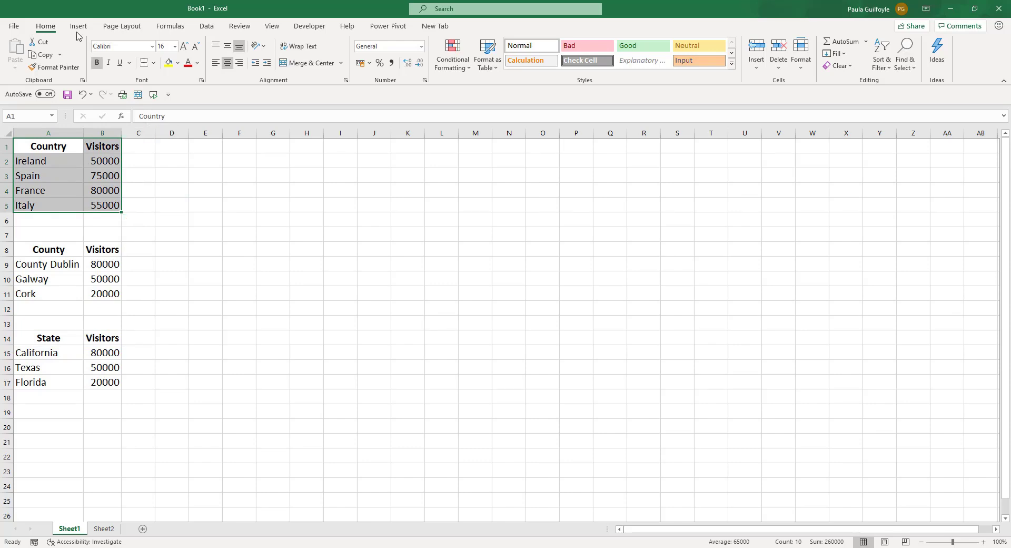
# - Insert a filled map from the Country table and change Ireland's visitors to 10000
pyautogui.click(78, 26)
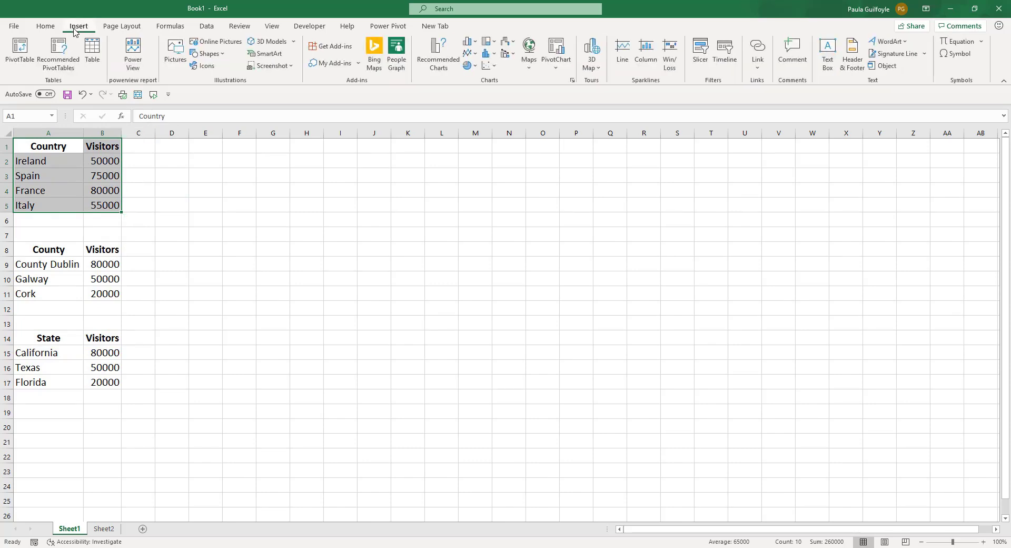
pyautogui.click(528, 53)
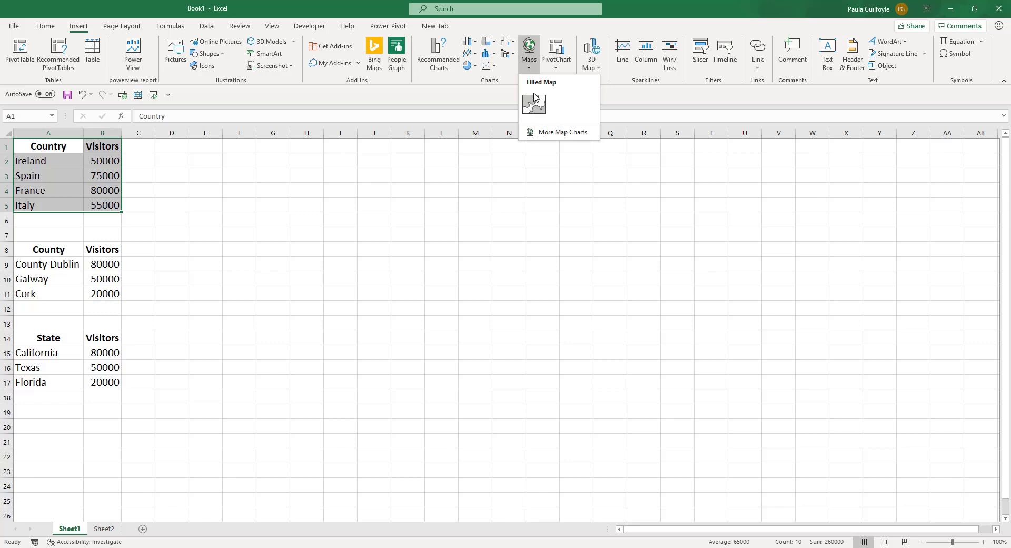
pyautogui.click(533, 103)
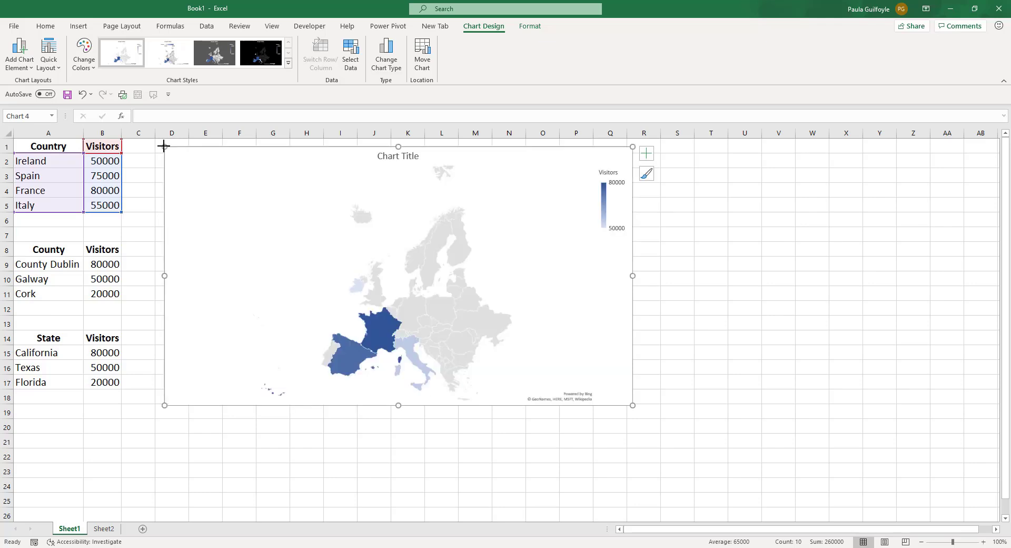
pyautogui.moveTo(41, 171)
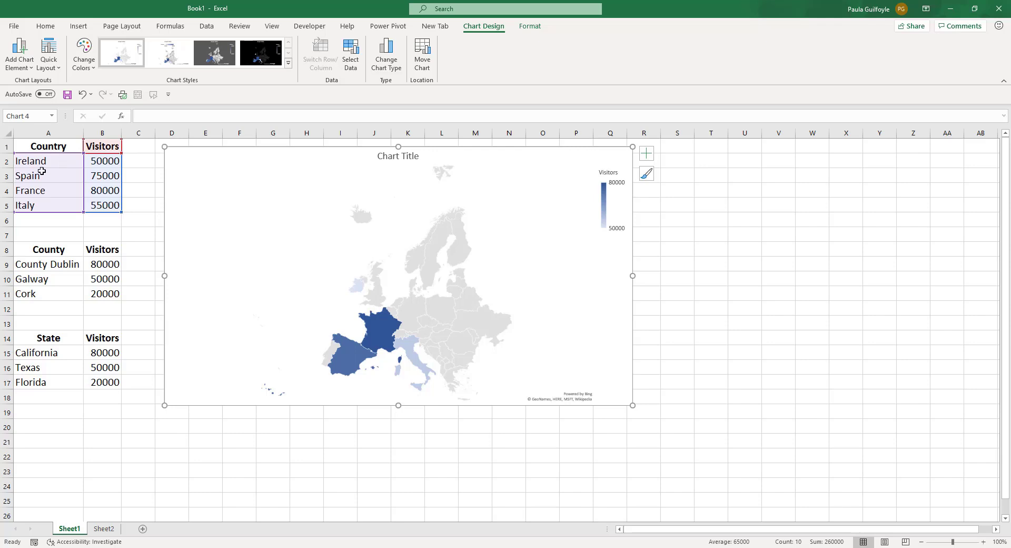
pyautogui.moveTo(389, 328)
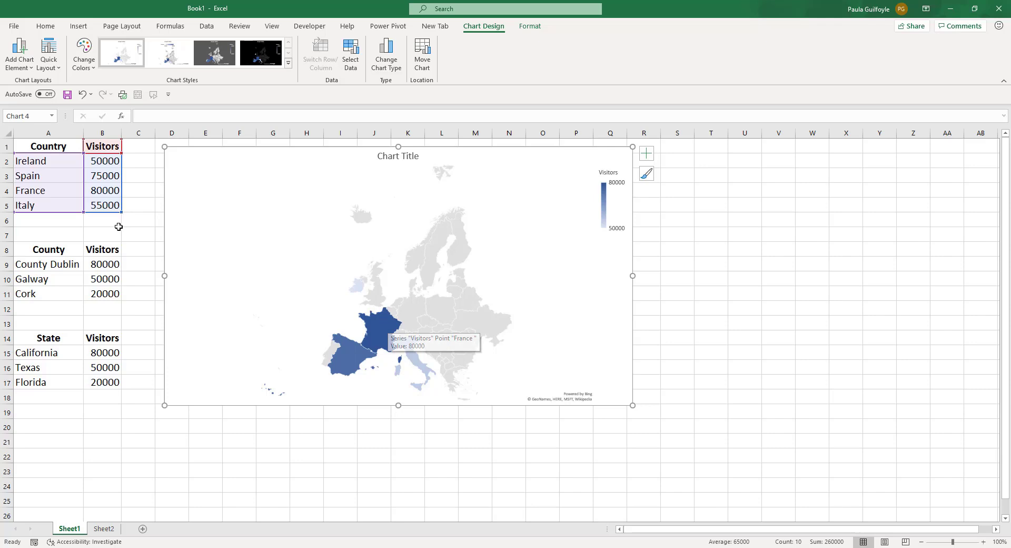
pyautogui.moveTo(107, 226)
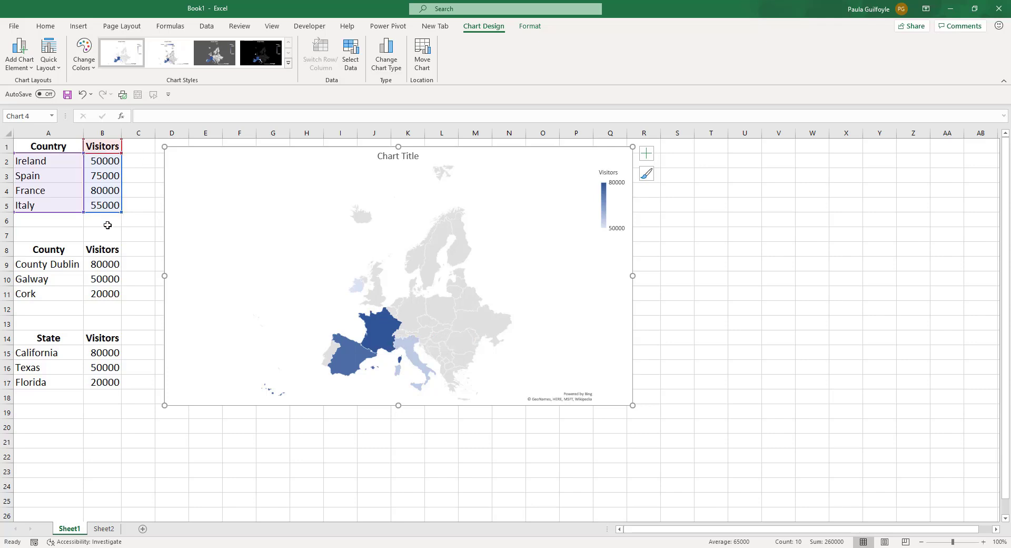
pyautogui.moveTo(380, 335)
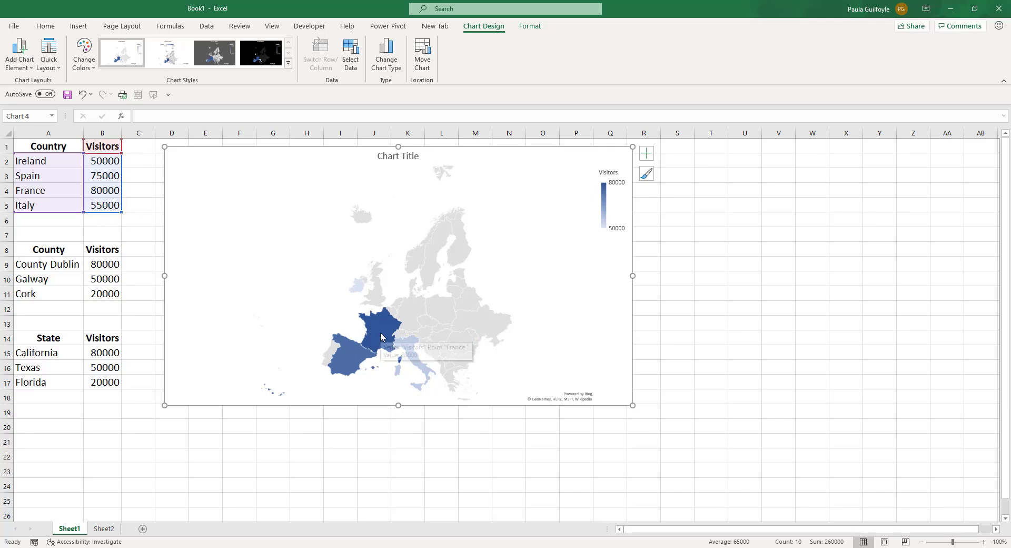
pyautogui.moveTo(380, 335)
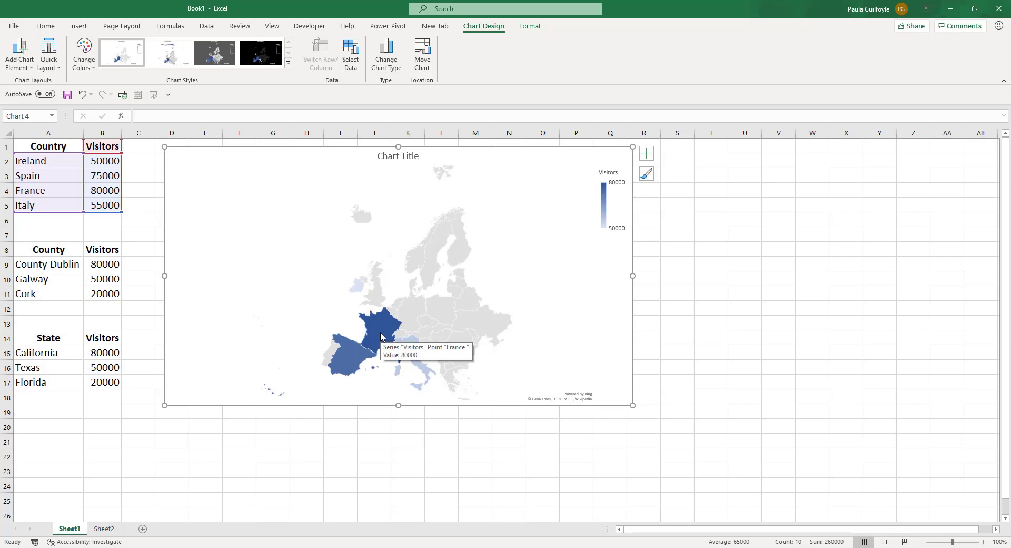
pyautogui.moveTo(98, 161)
pyautogui.write('0')
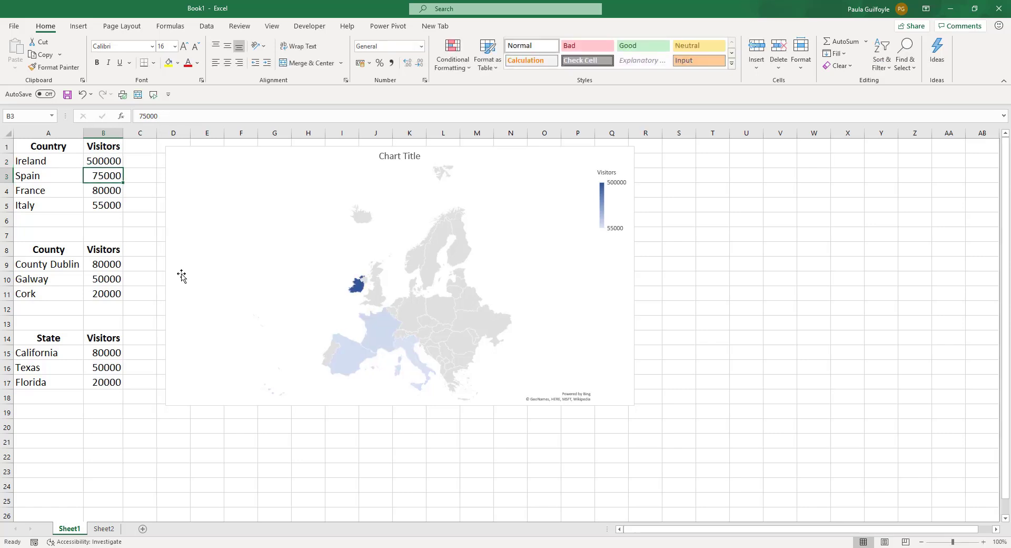
pyautogui.moveTo(365, 280)
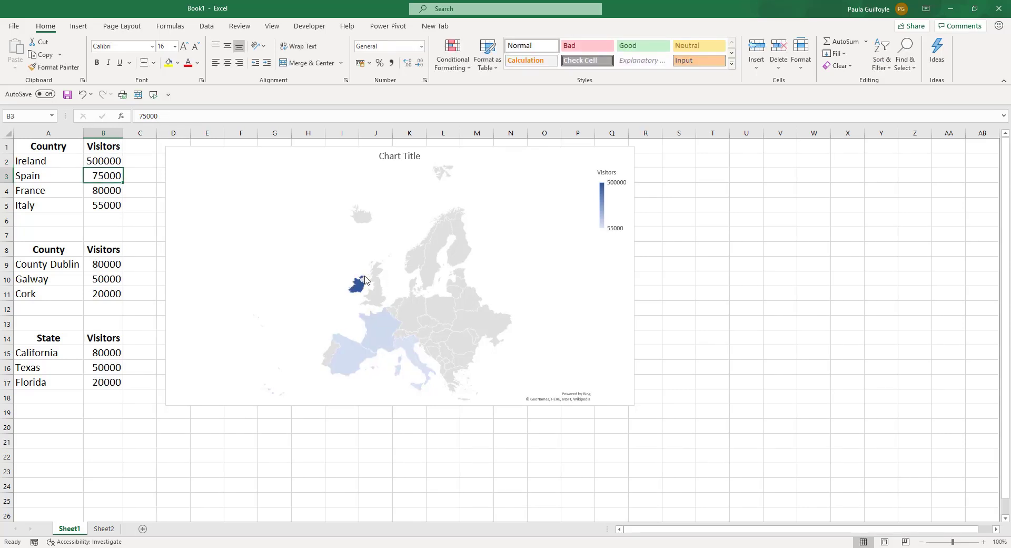
pyautogui.moveTo(361, 302)
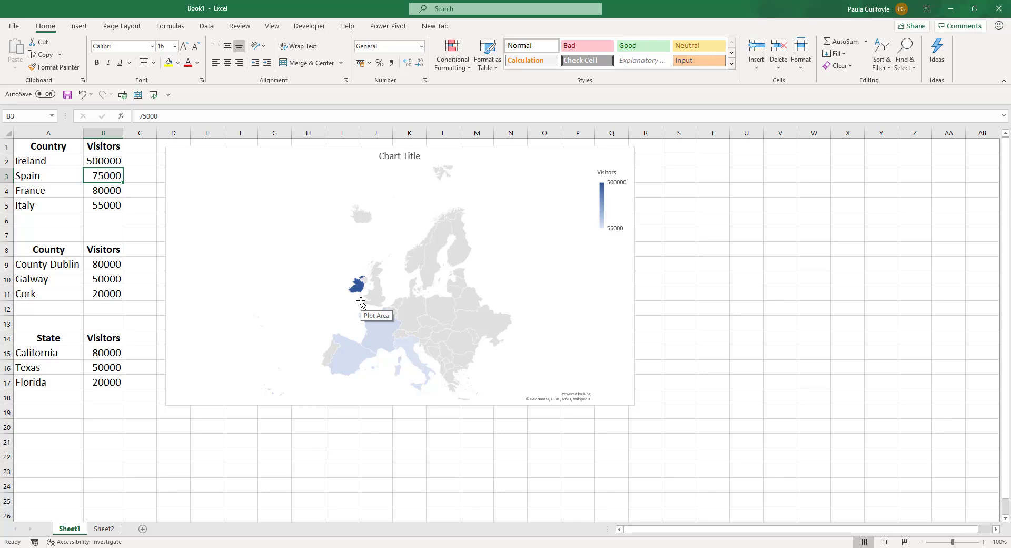
pyautogui.click(103, 160)
pyautogui.write('10000')
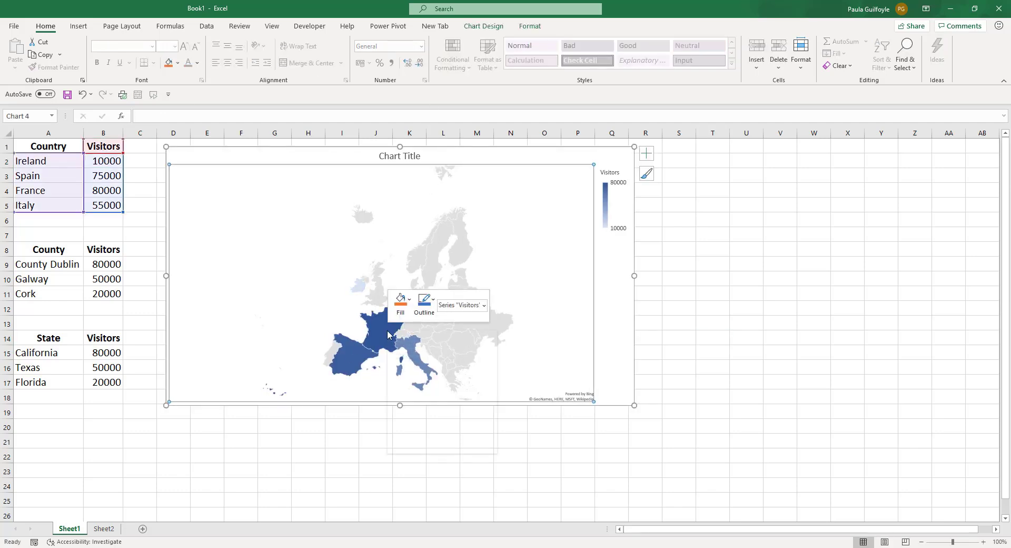
# - Open Format Data Series for the map series and list the Map area choices
pyautogui.rightClick(388, 334)
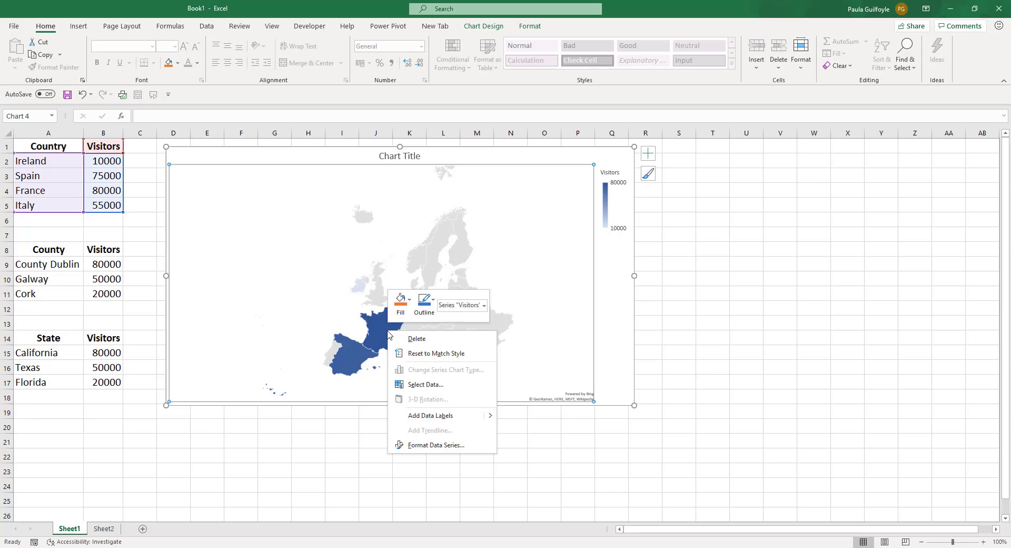
pyautogui.click(439, 452)
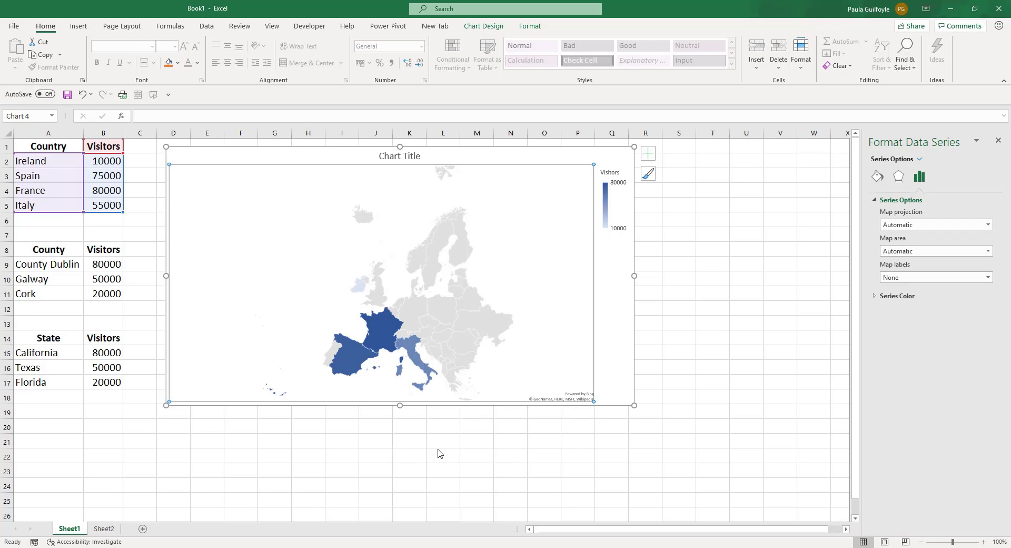
pyautogui.moveTo(895, 217)
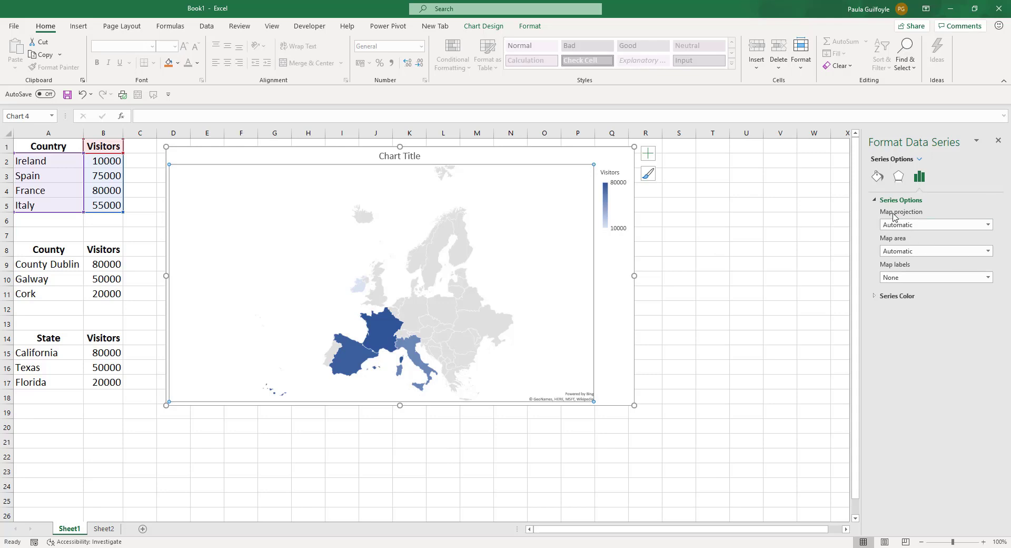
pyautogui.moveTo(909, 250)
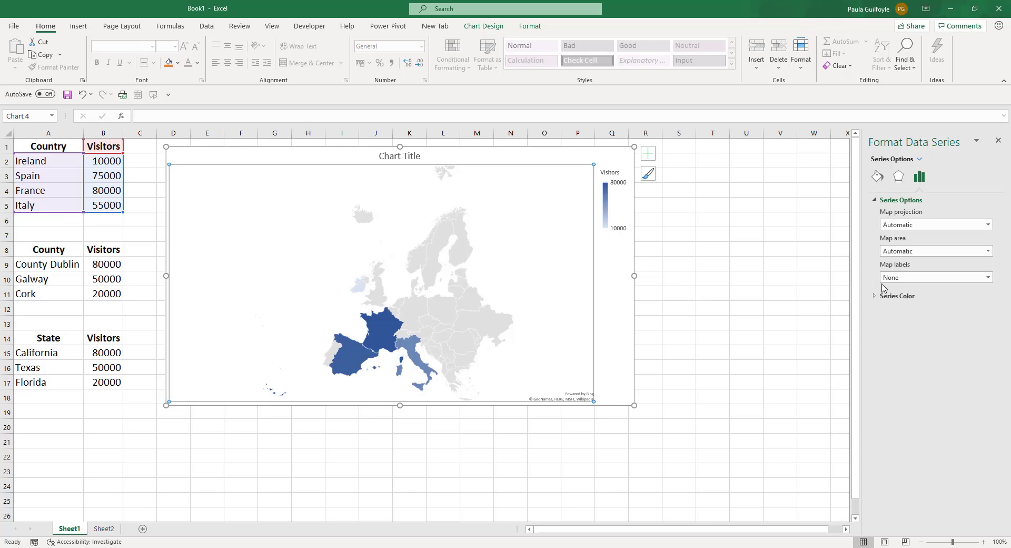
pyautogui.moveTo(905, 249)
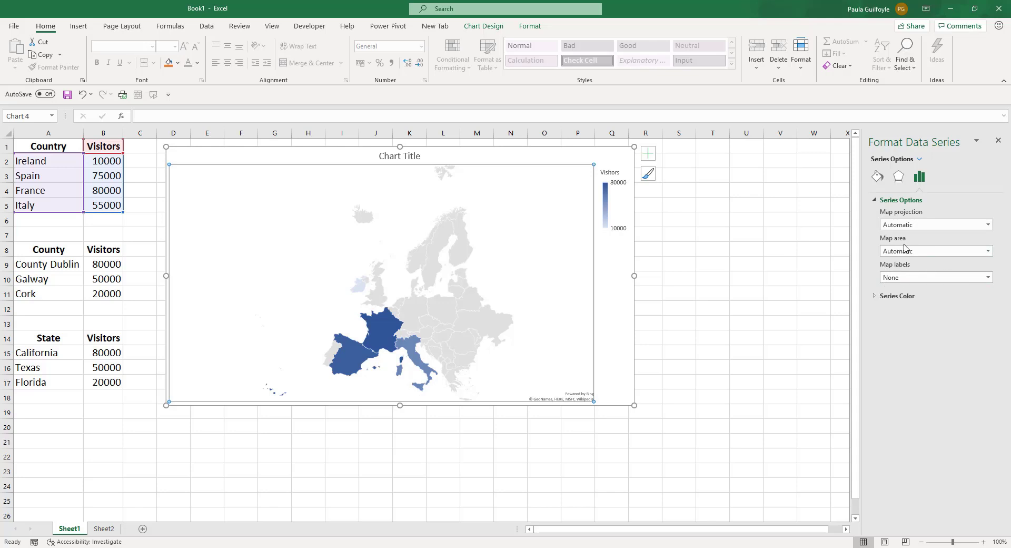
pyautogui.click(986, 251)
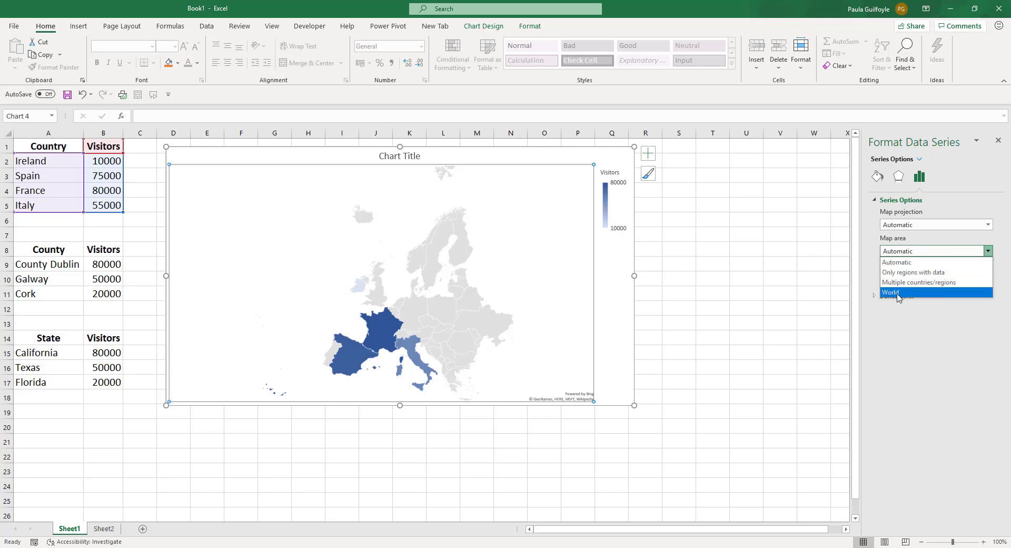
# - Show the world map area, trying Mercator and other map projections
pyautogui.click(891, 292)
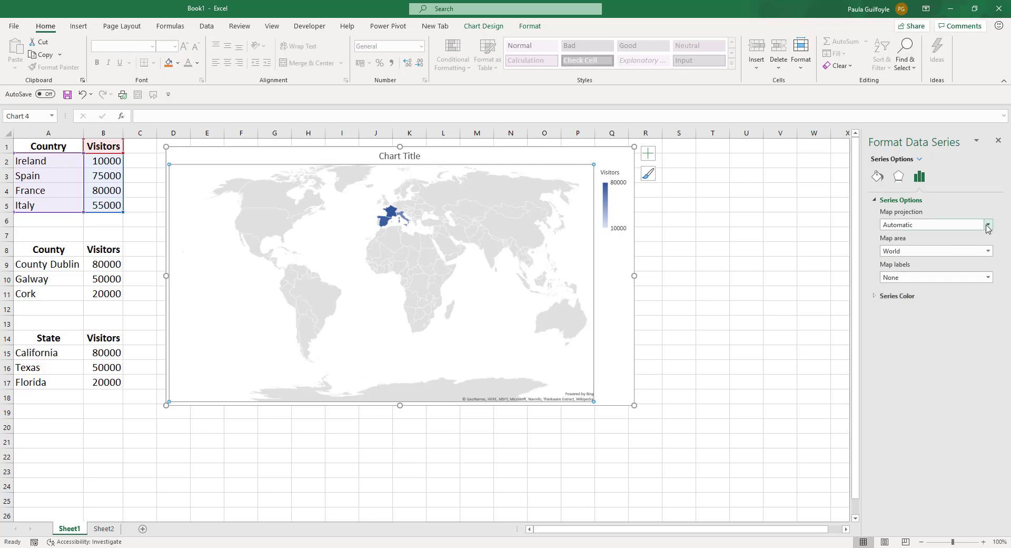
pyautogui.click(986, 224)
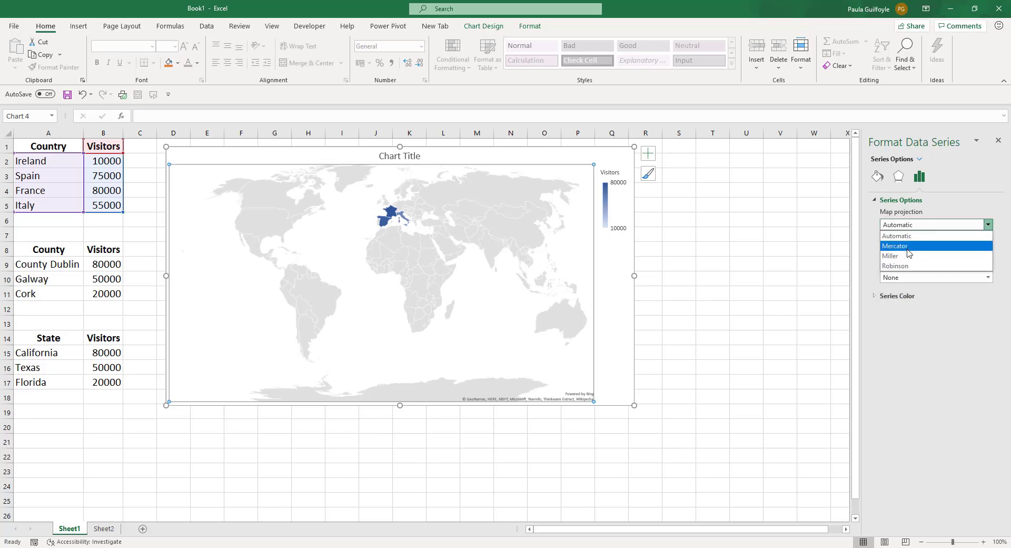
pyautogui.click(894, 246)
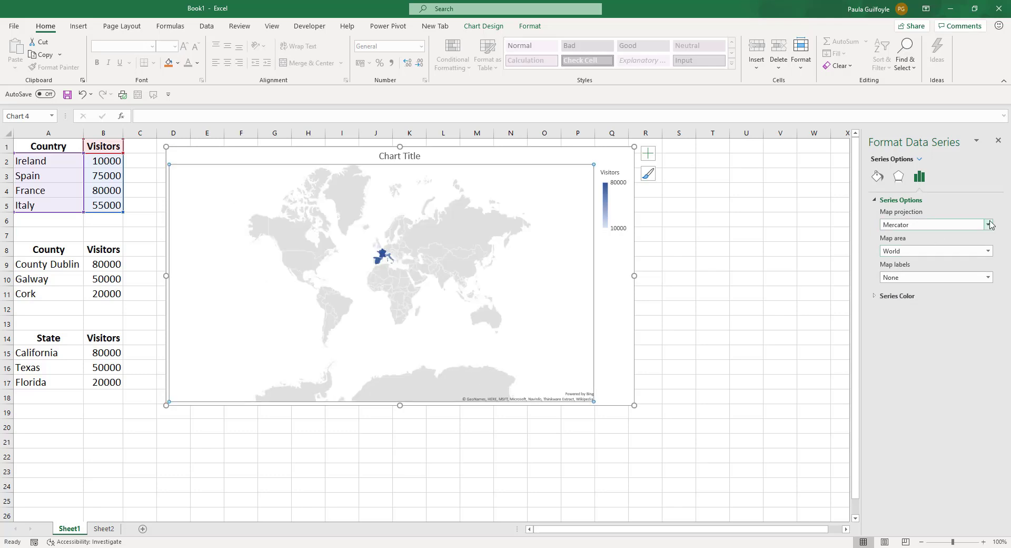
pyautogui.moveTo(912, 265)
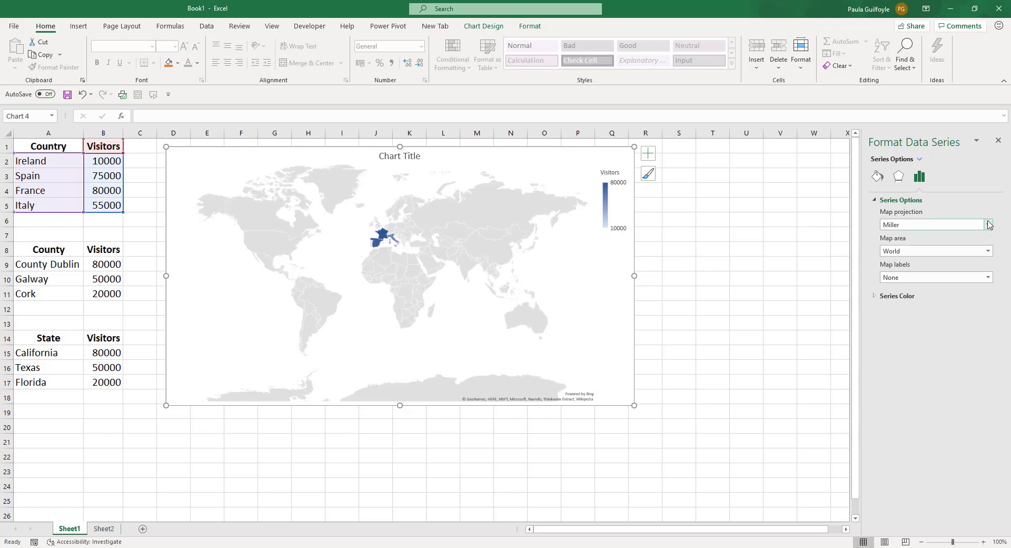
pyautogui.click(931, 225)
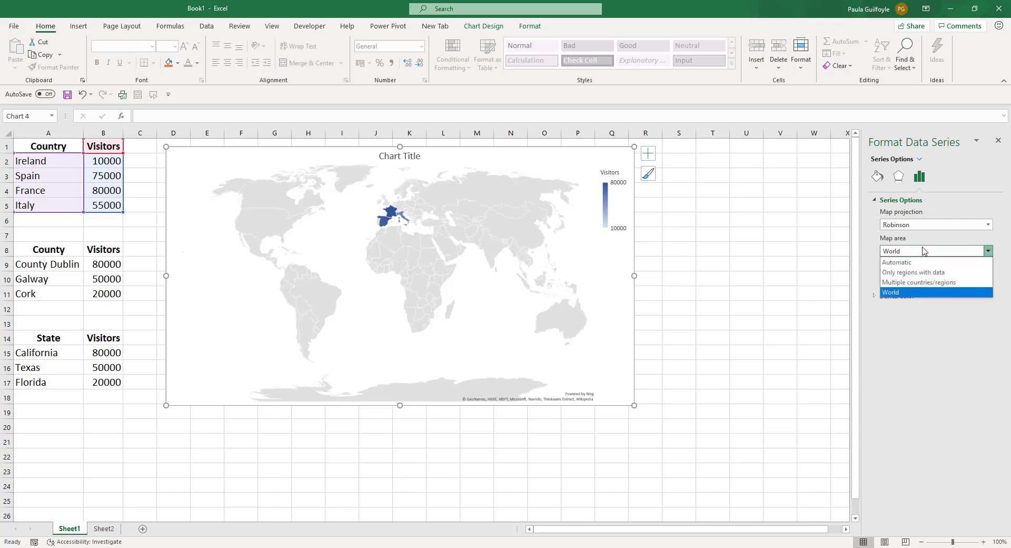
pyautogui.moveTo(915, 282)
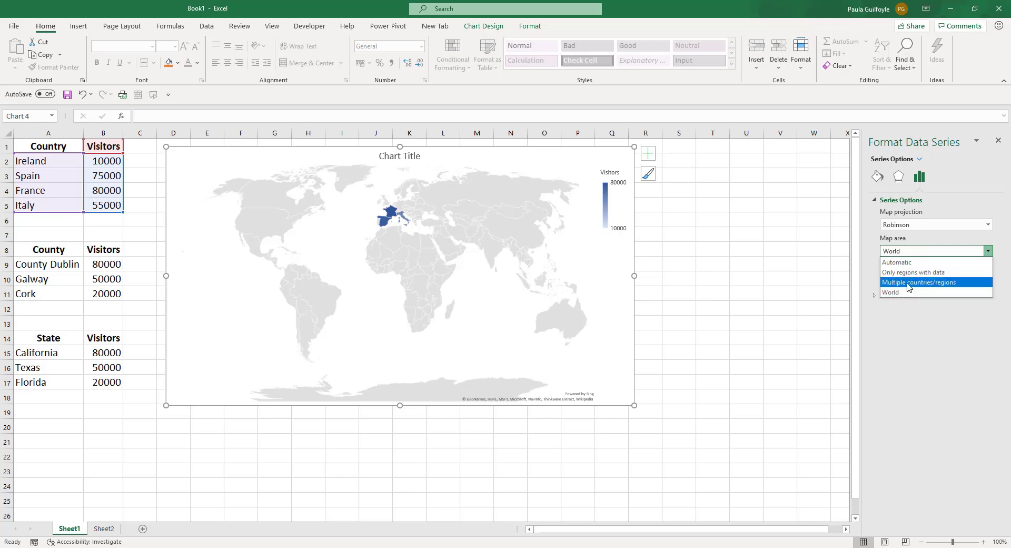
# - Restrict the map area to only regions with data
pyautogui.click(917, 282)
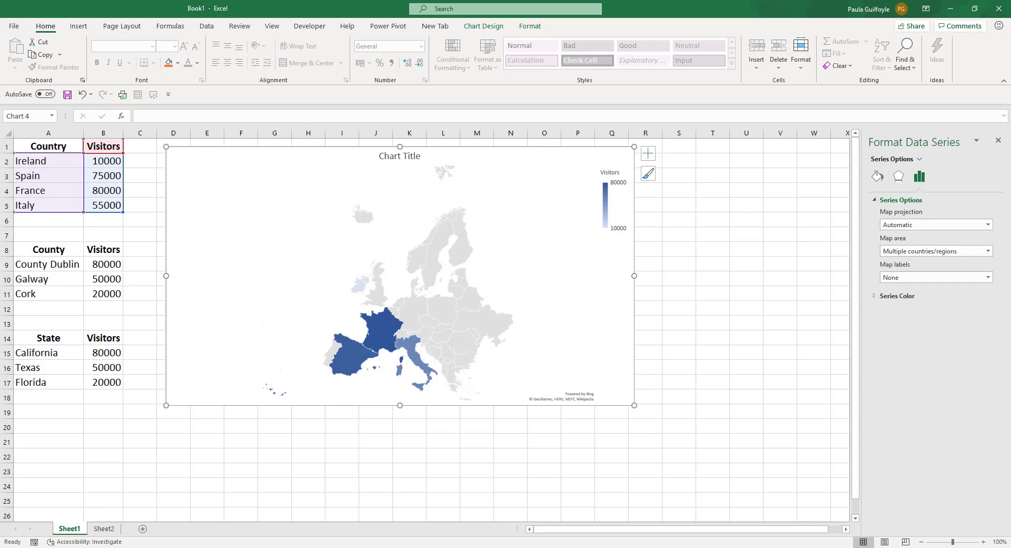
pyautogui.click(985, 251)
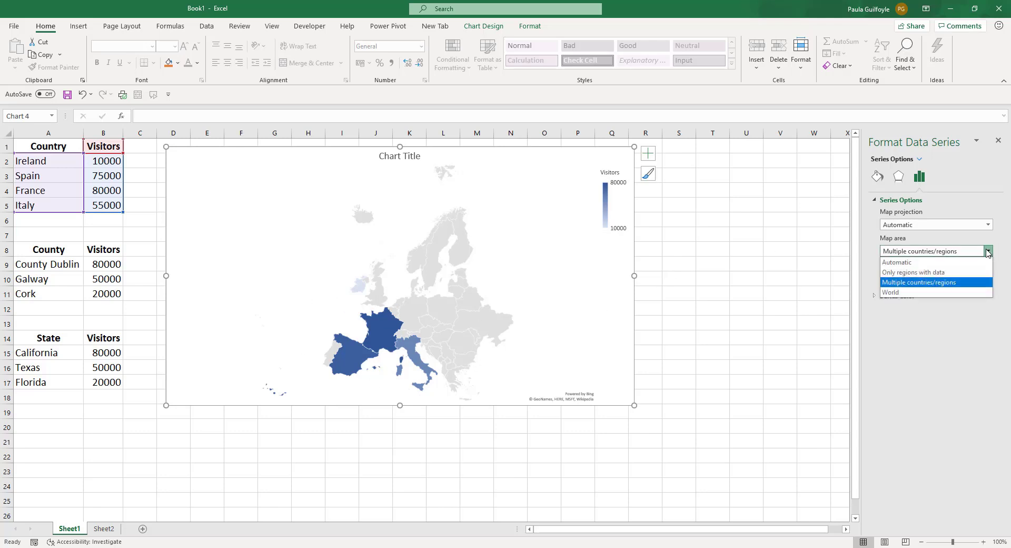
pyautogui.click(913, 272)
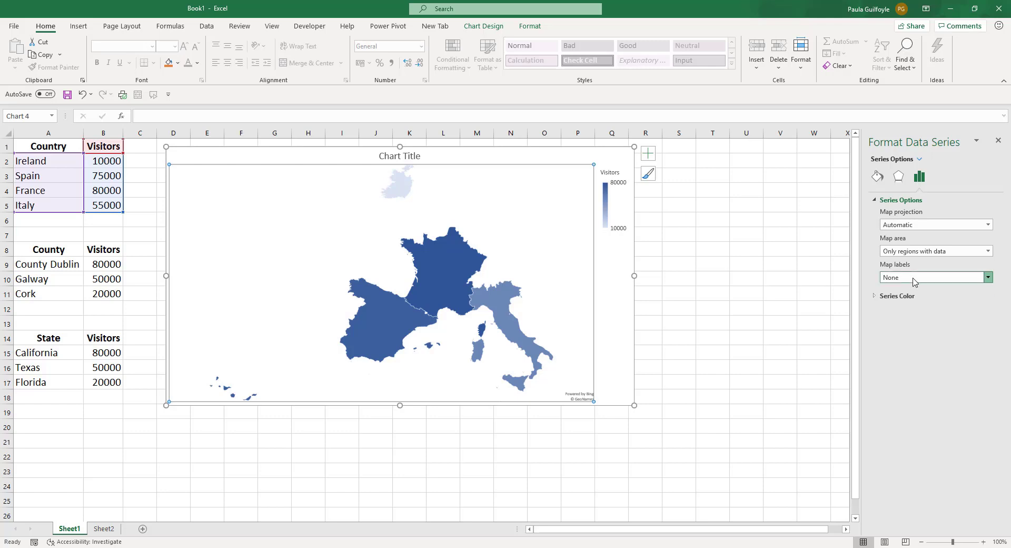
# - Keep Sequential (2-color) series colours, with a light yellow minimum and dark orange maximum
pyautogui.click(986, 277)
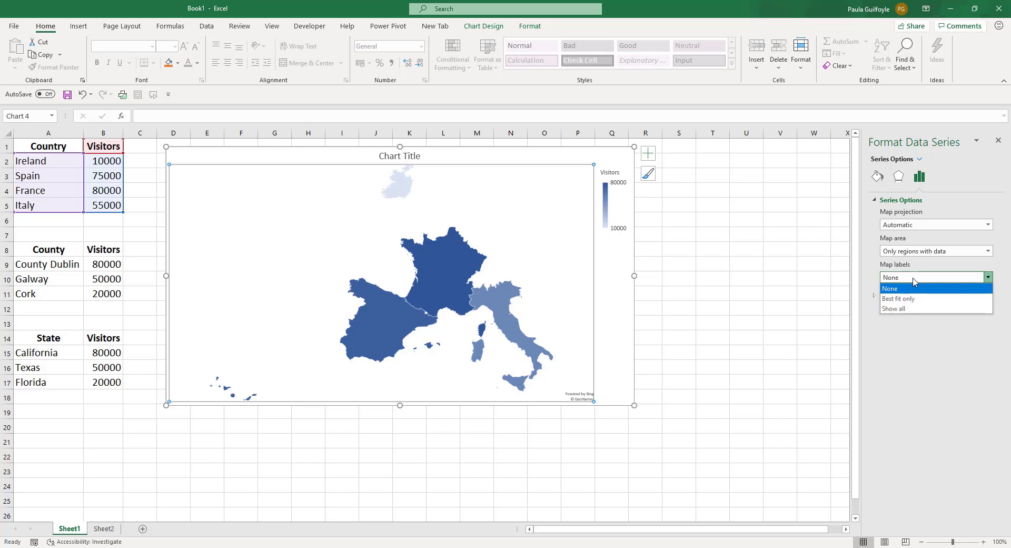
pyautogui.moveTo(894, 308)
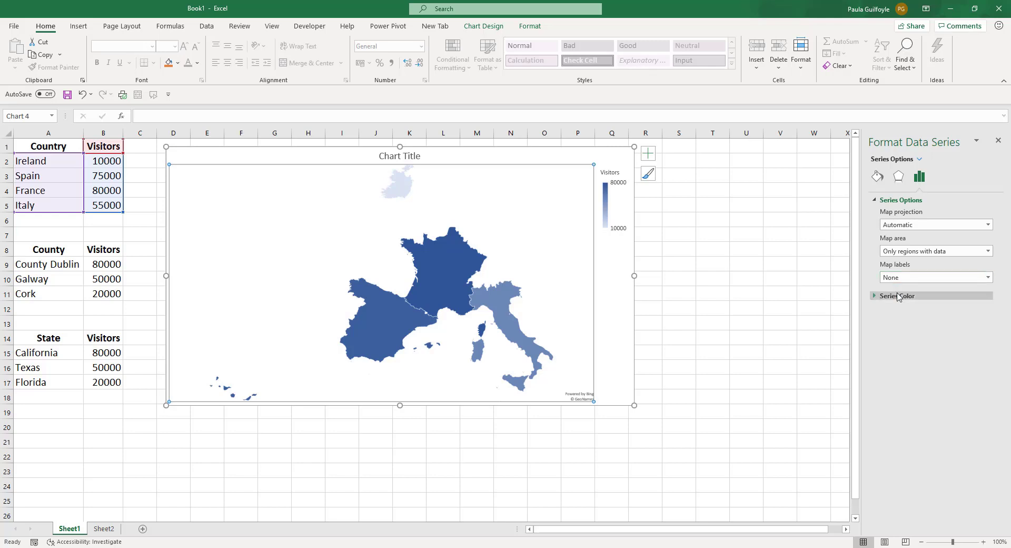
pyautogui.click(897, 295)
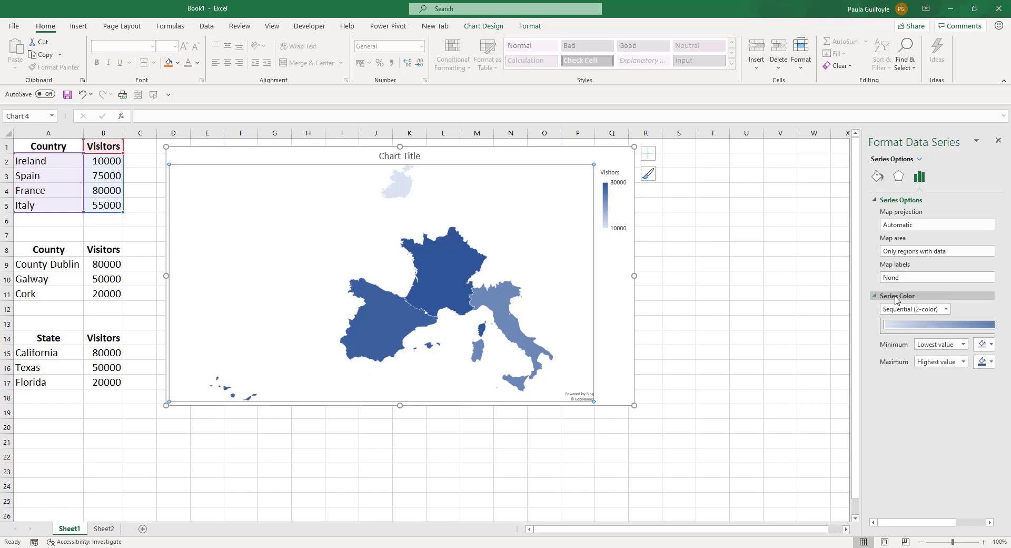
pyautogui.click(945, 309)
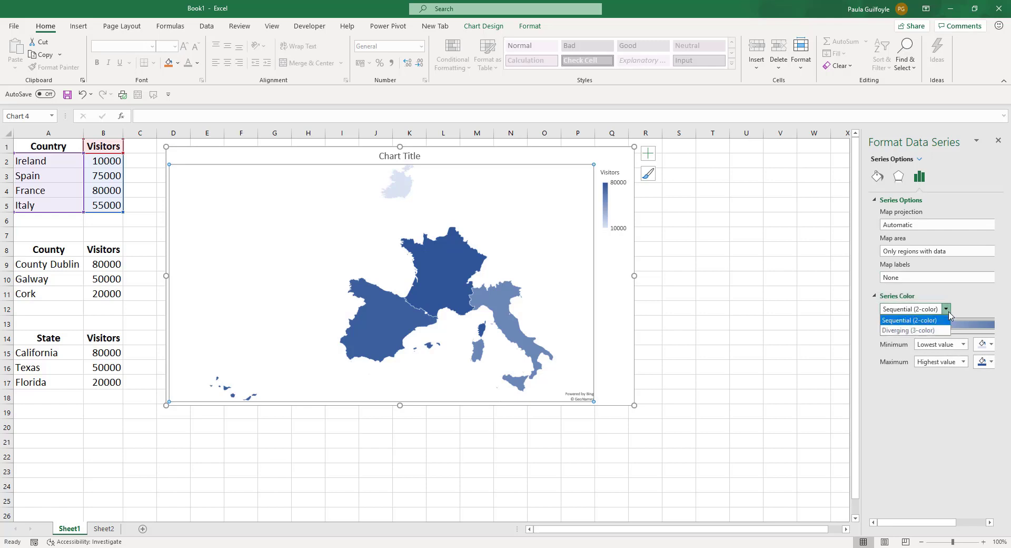
pyautogui.moveTo(925, 327)
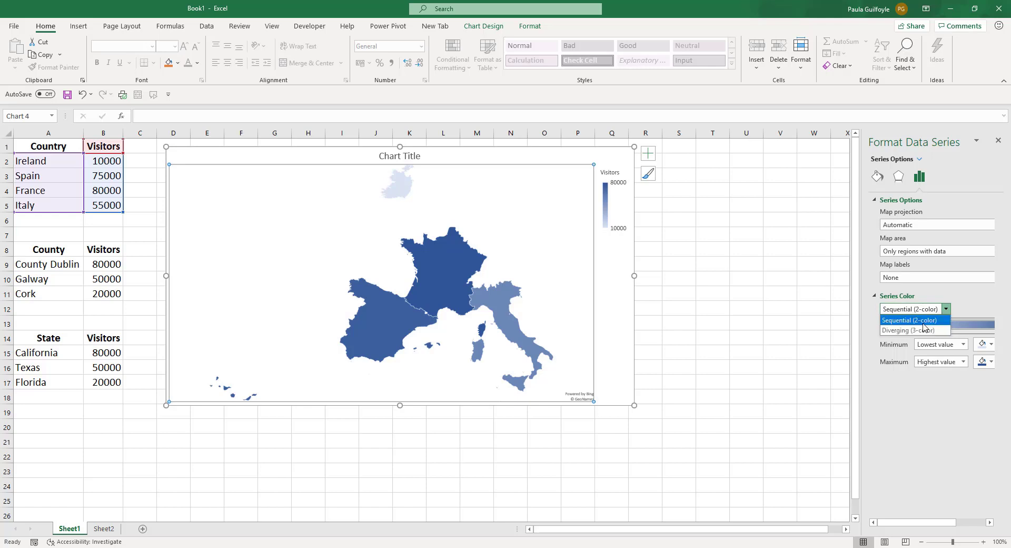
pyautogui.click(909, 320)
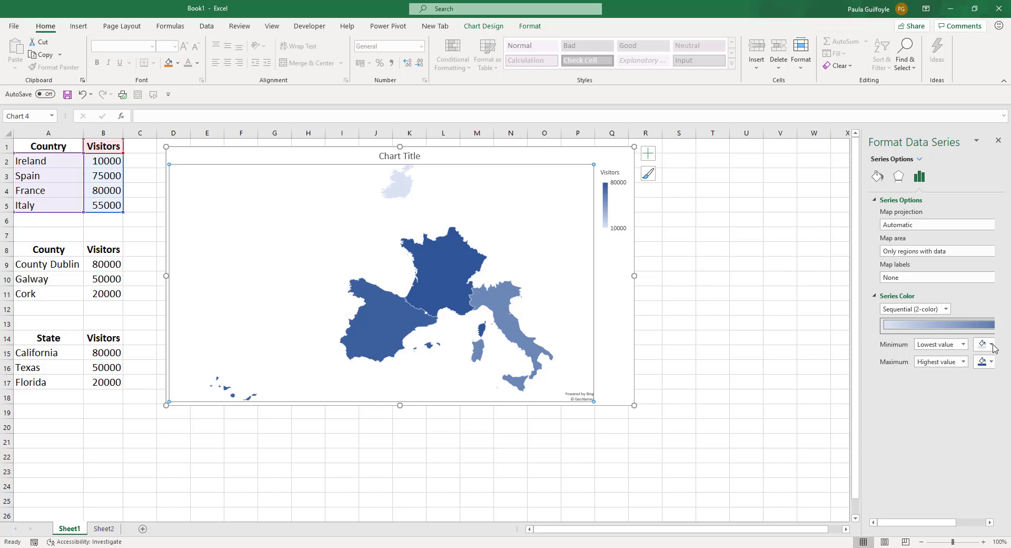
pyautogui.click(982, 344)
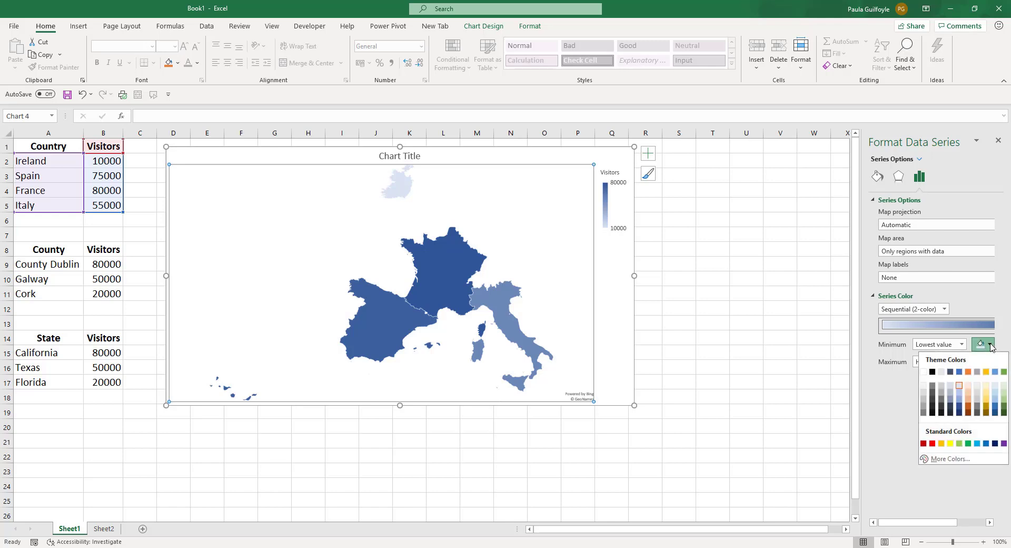
pyautogui.click(982, 389)
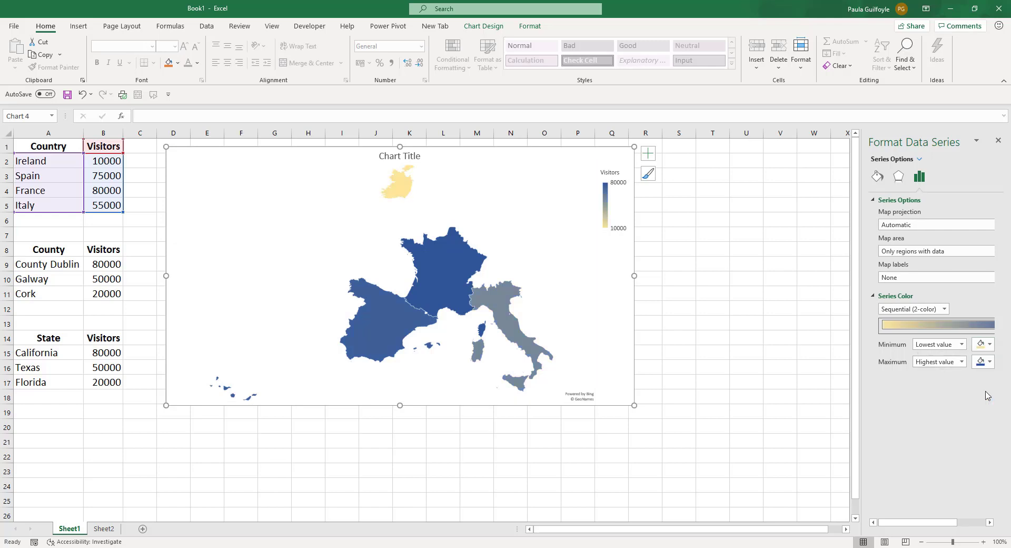
pyautogui.click(980, 361)
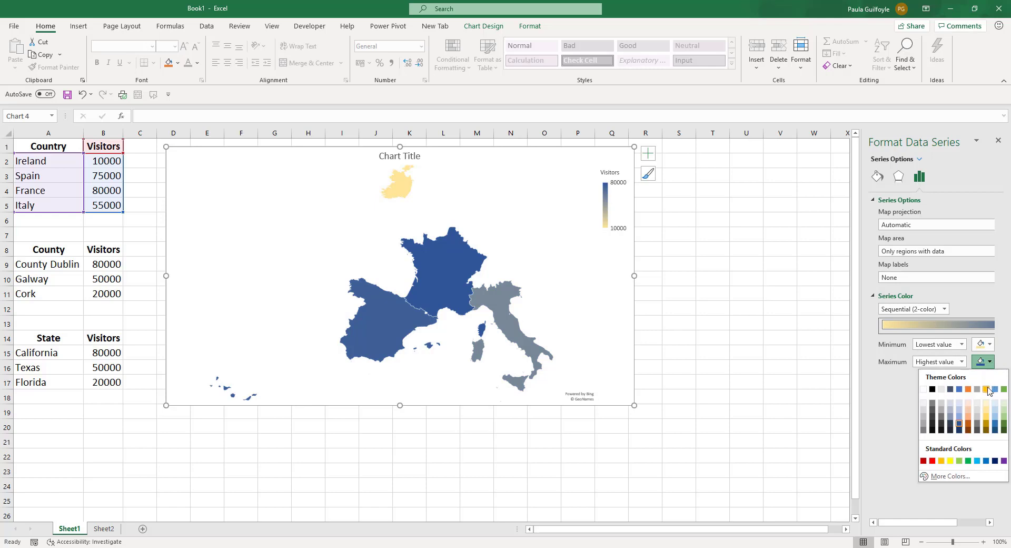
pyautogui.click(990, 389)
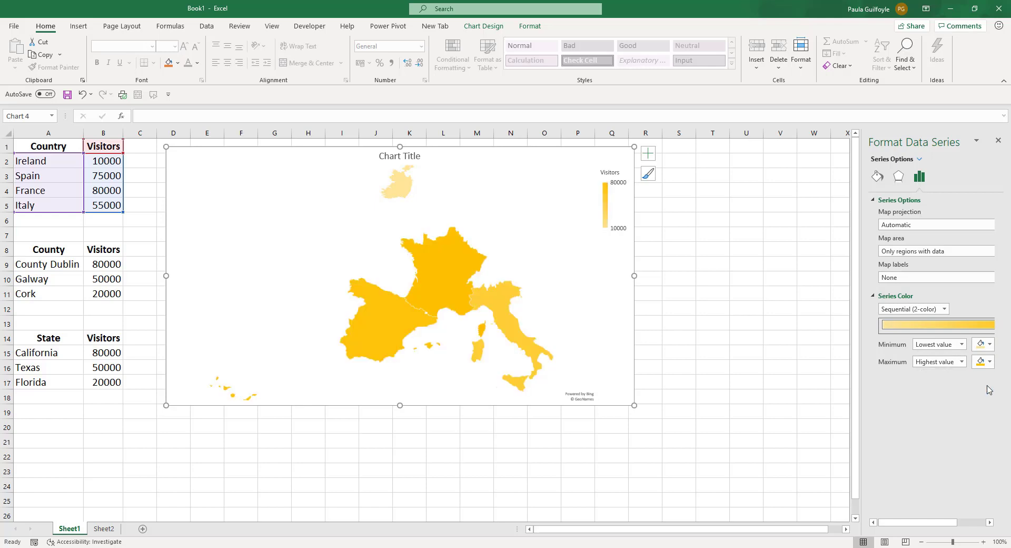
pyautogui.click(982, 361)
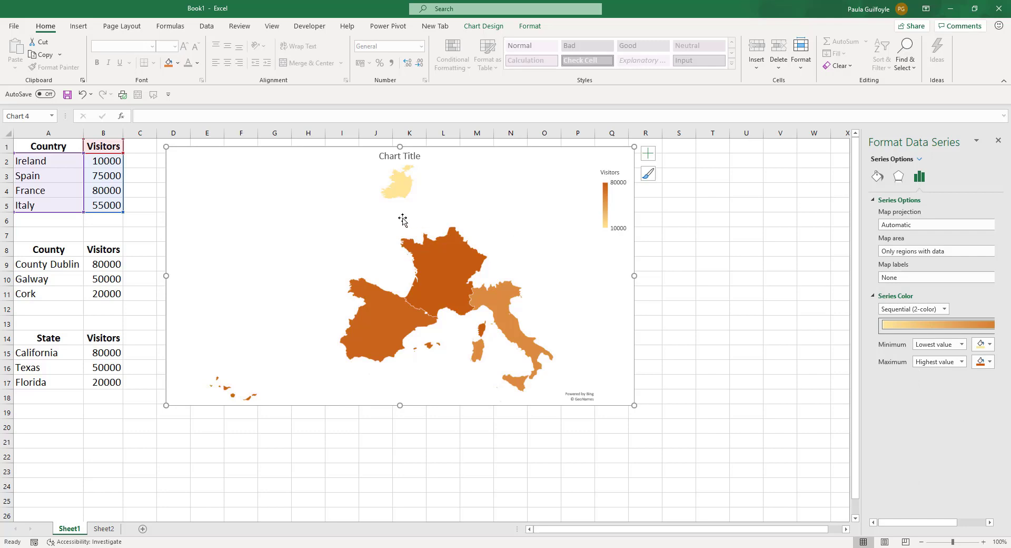
pyautogui.moveTo(350, 241)
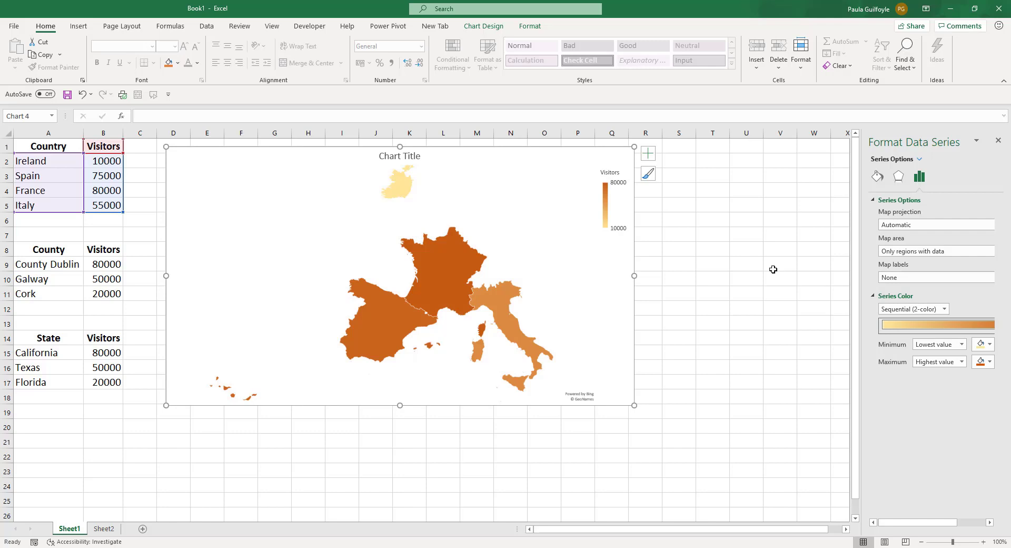
pyautogui.click(891, 295)
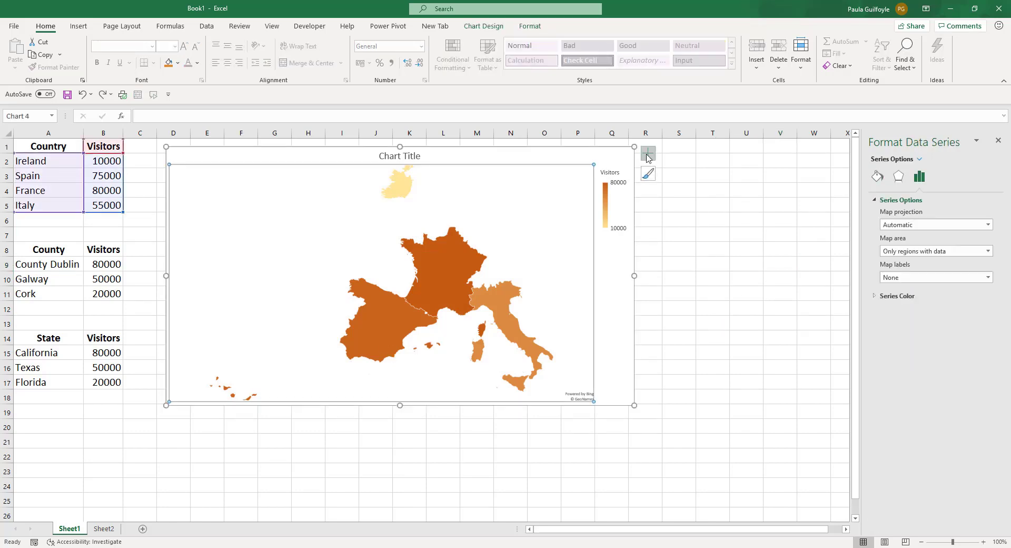
# - Turn on data labels with visitor figures and re-enable the legend above the map
pyautogui.click(649, 154)
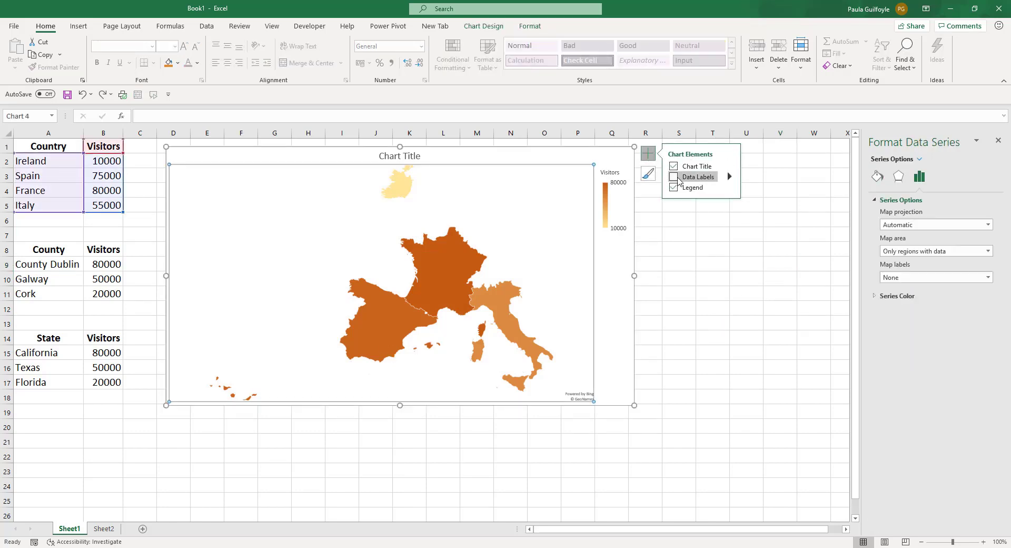
pyautogui.click(673, 177)
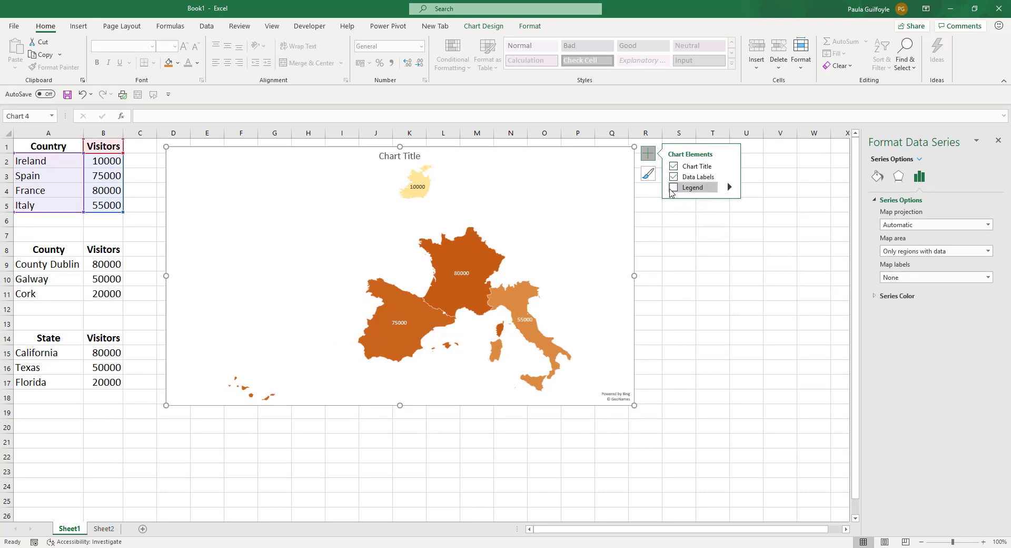
pyautogui.click(672, 187)
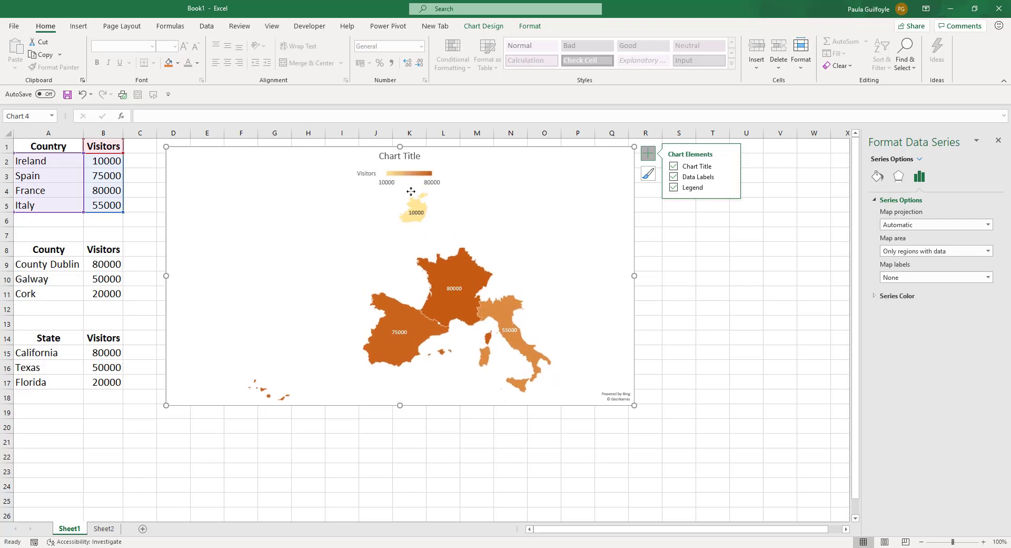
pyautogui.moveTo(410, 179)
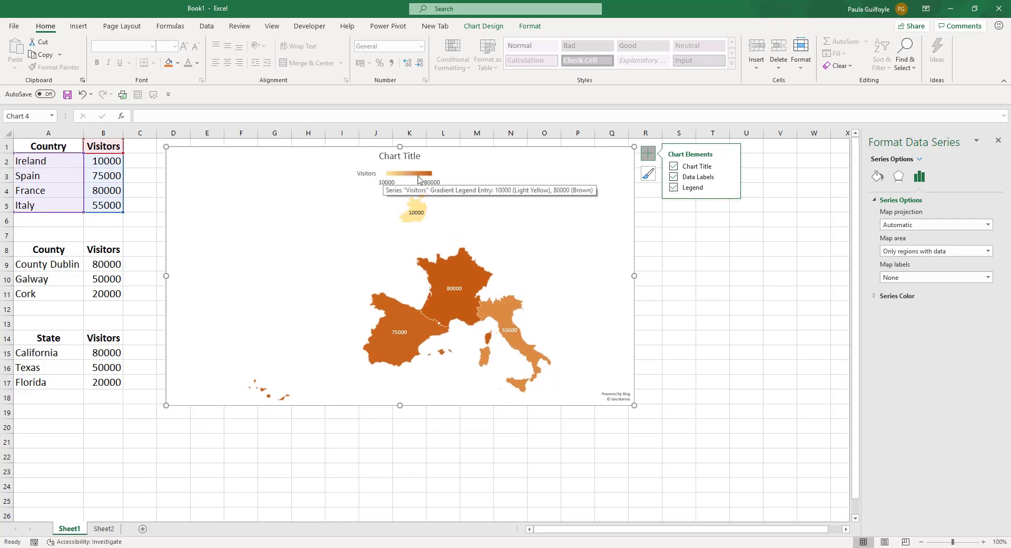
pyautogui.moveTo(341, 356)
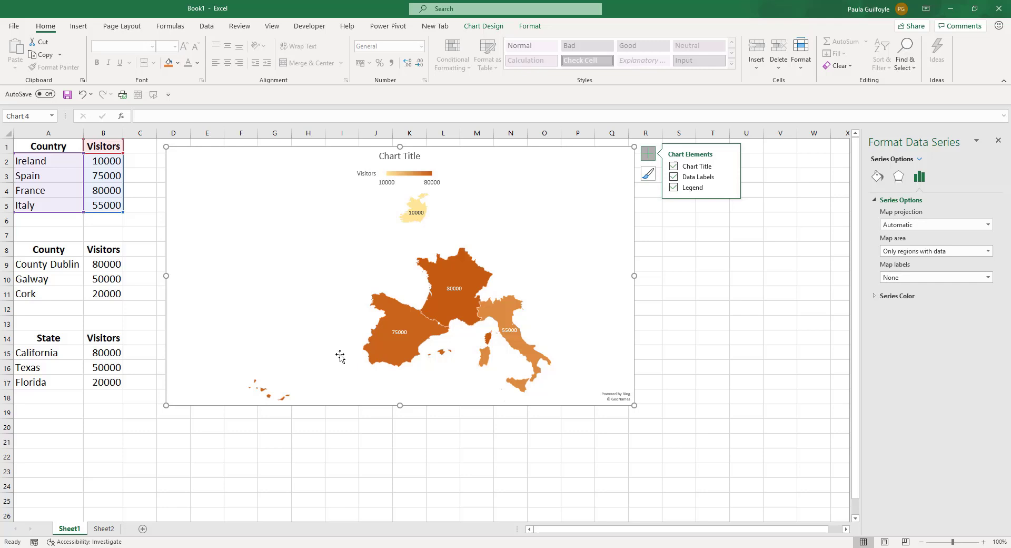
pyautogui.moveTo(420, 285)
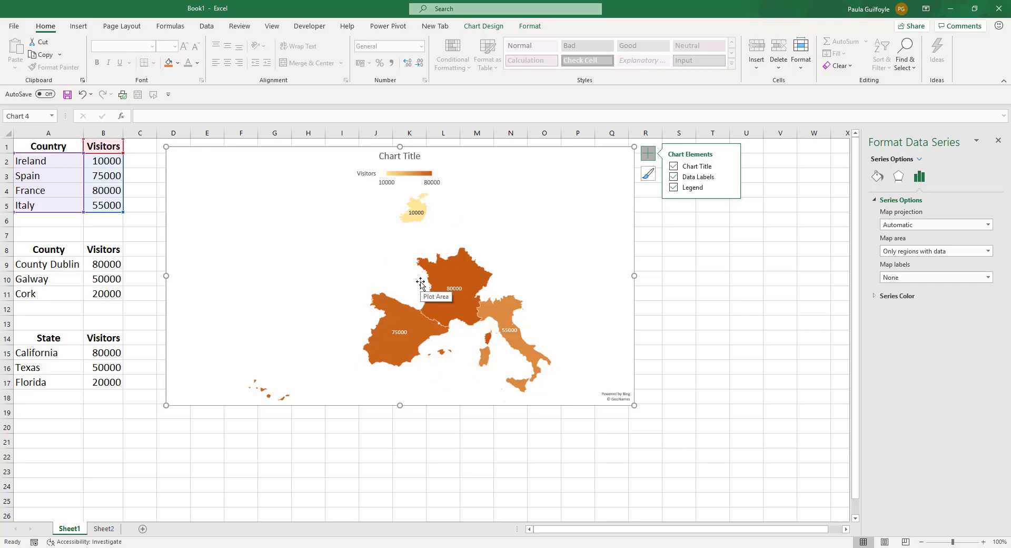
pyautogui.moveTo(400, 160)
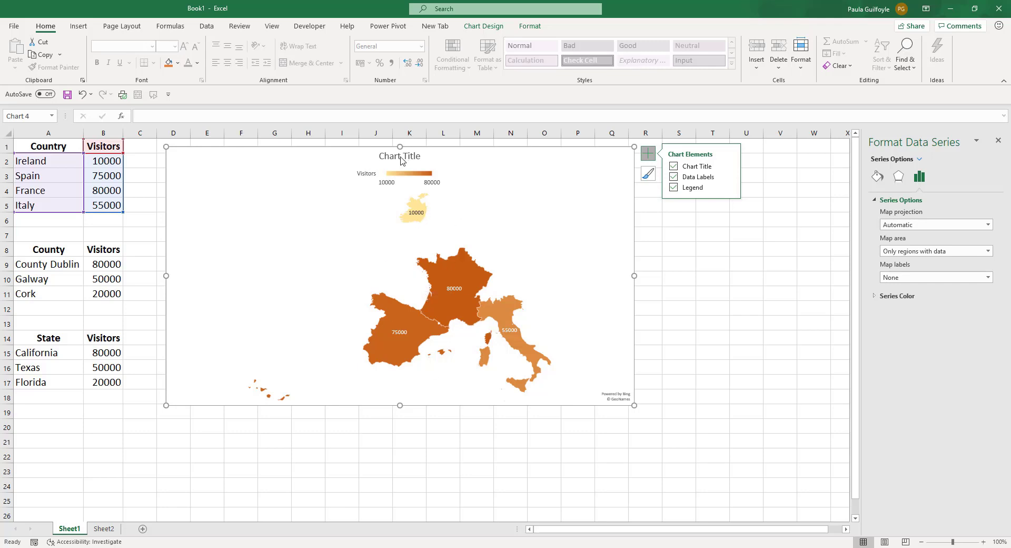
# - Apply the black-background chart style with light title text to the Europe map
pyautogui.click(400, 155)
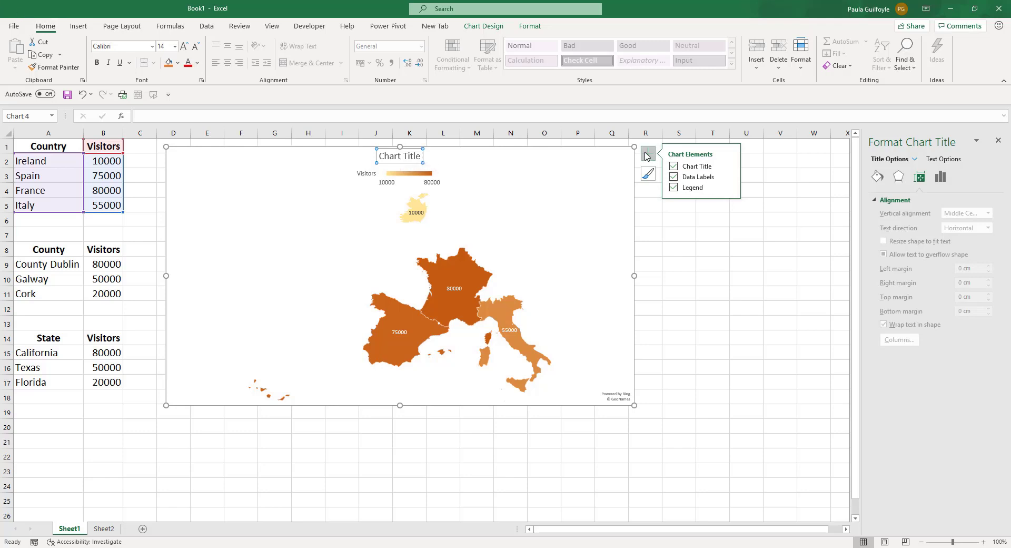
pyautogui.moveTo(691, 187)
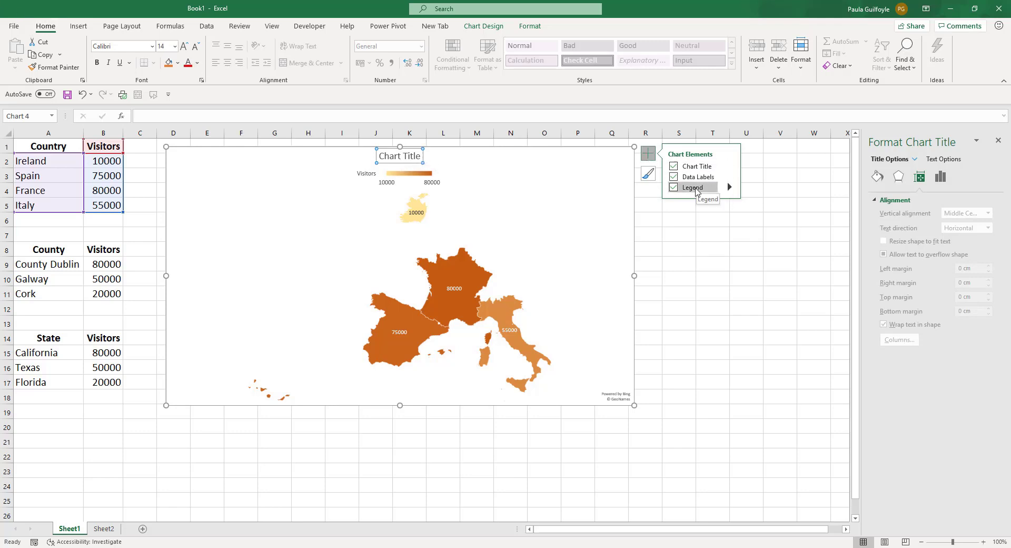
pyautogui.click(649, 173)
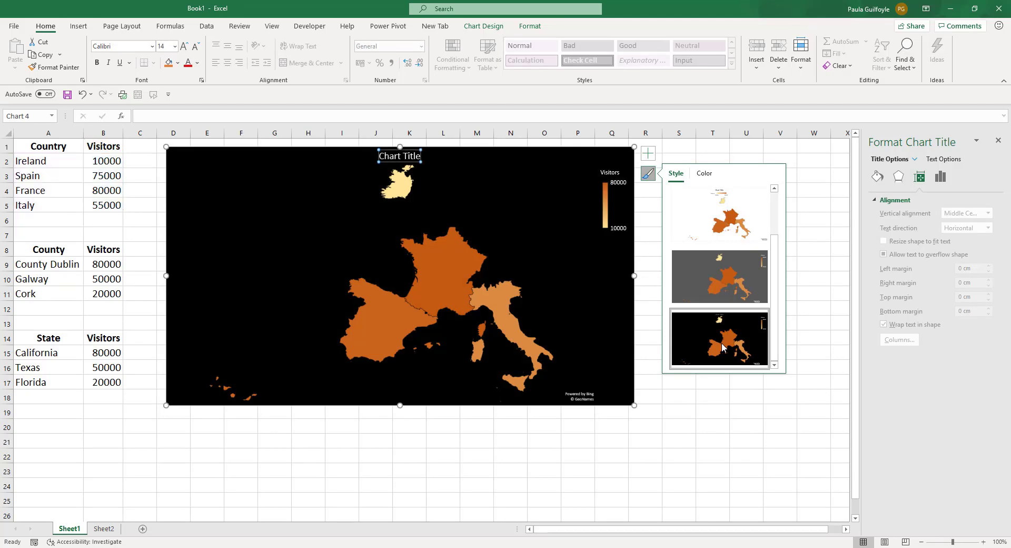
# - Deselect the map chart by clicking cell I22
pyautogui.click(342, 455)
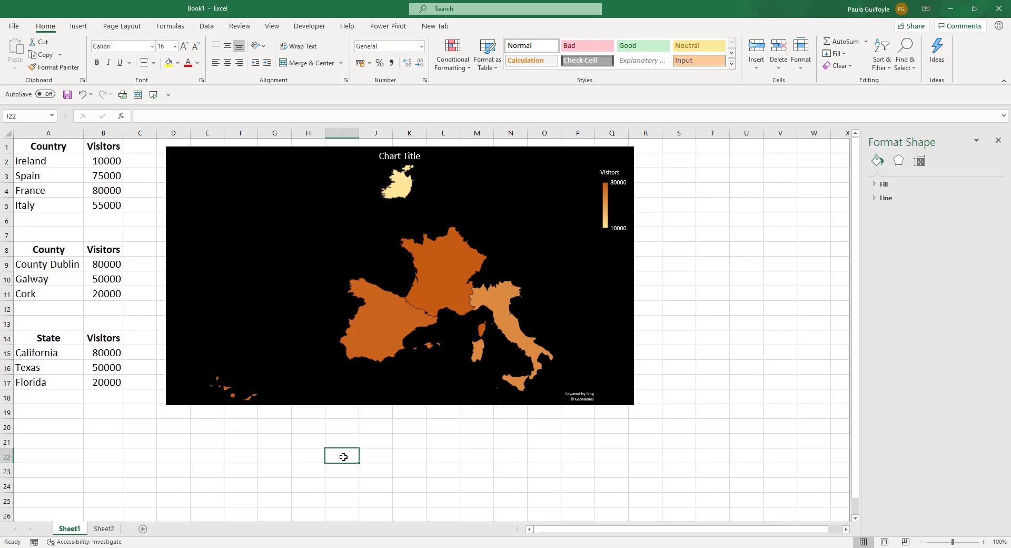
pyautogui.moveTo(177, 169)
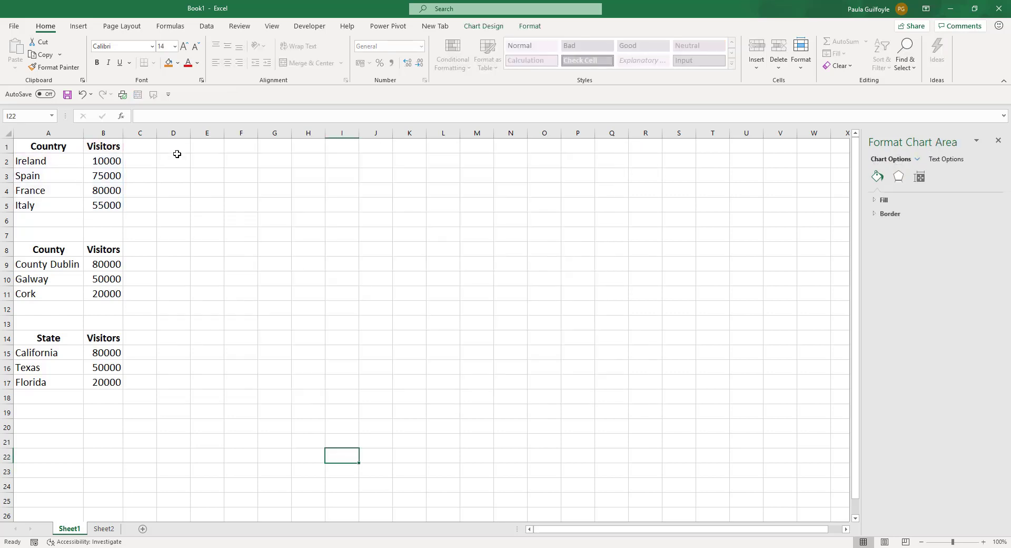
# - Insert a filled map of the County table, which shows a geographical-data warning
pyautogui.moveTo(48, 249); pyautogui.dragTo(104, 293)
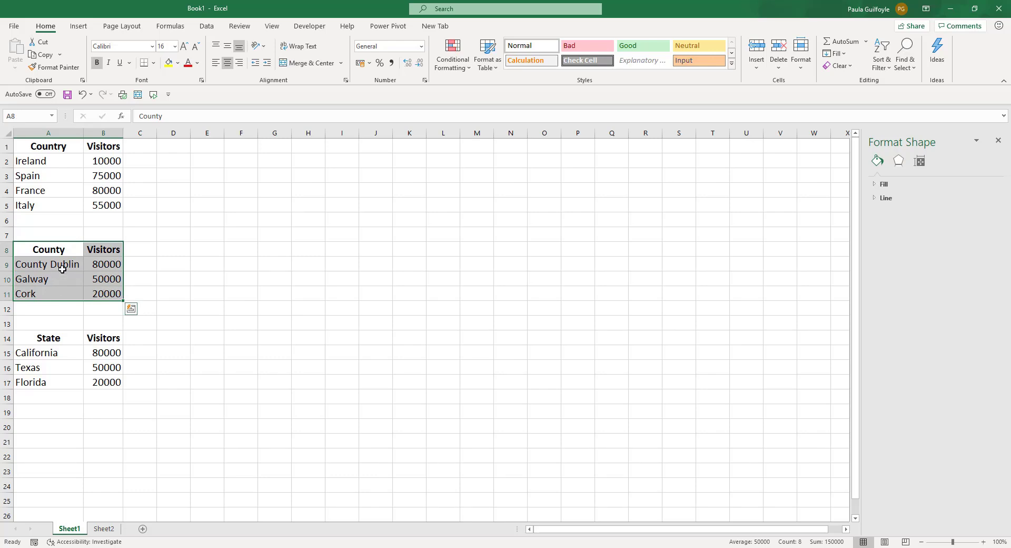
pyautogui.moveTo(186, 252)
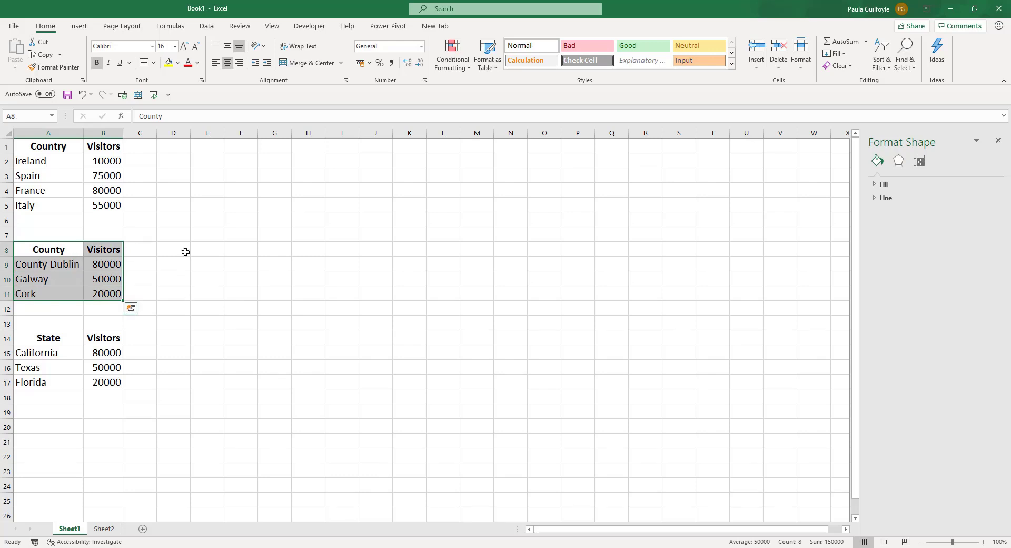
pyautogui.click(78, 25)
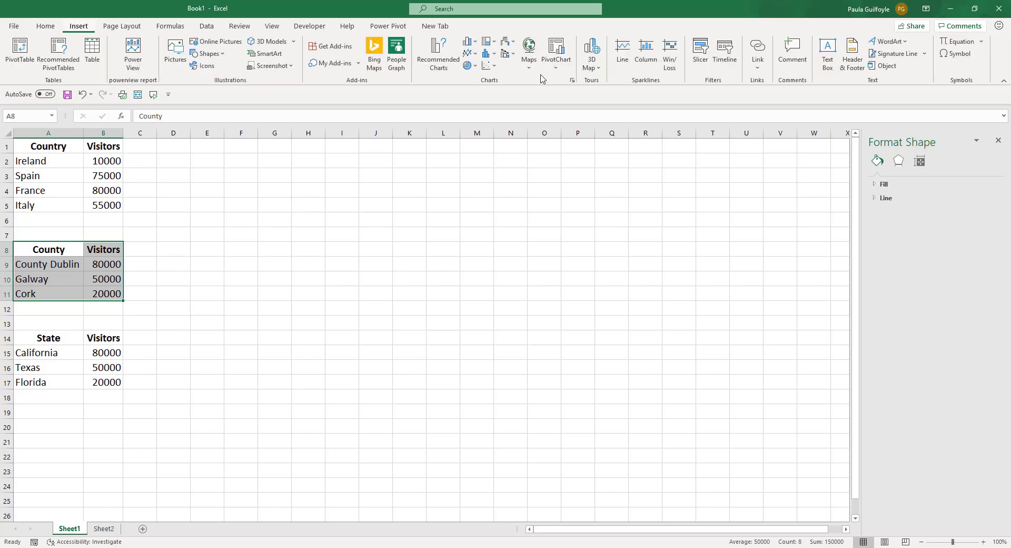
pyautogui.click(528, 50)
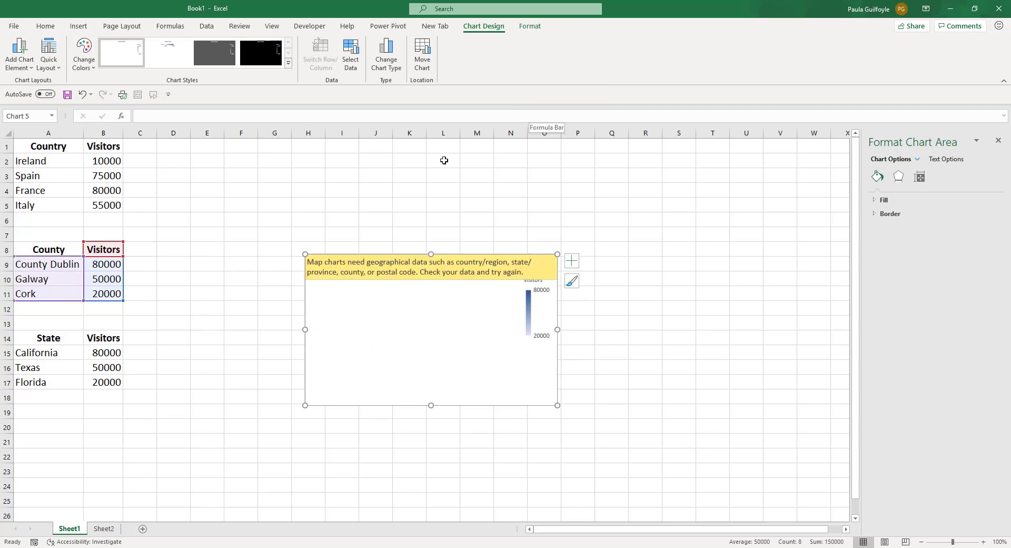
pyautogui.moveTo(460, 284)
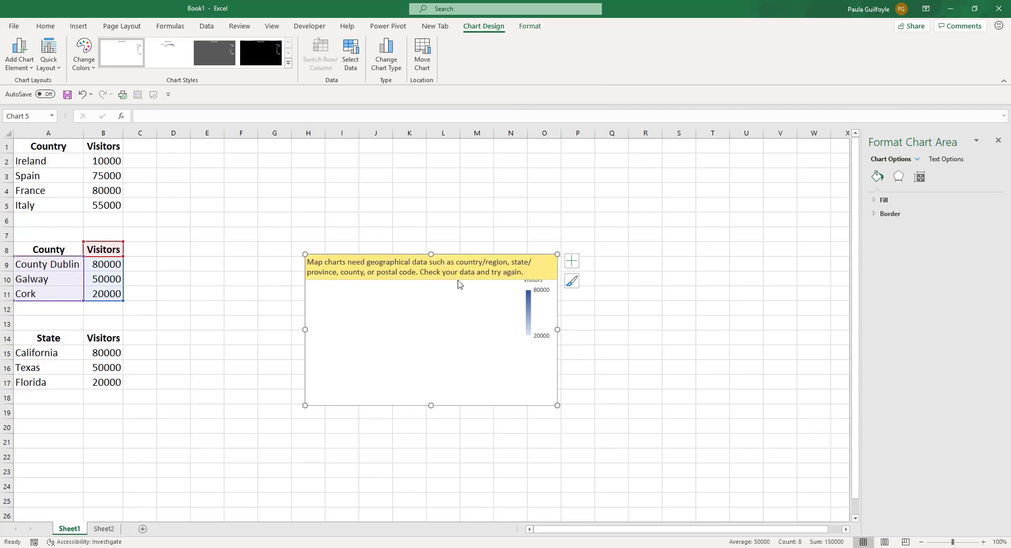
pyautogui.moveTo(488, 270)
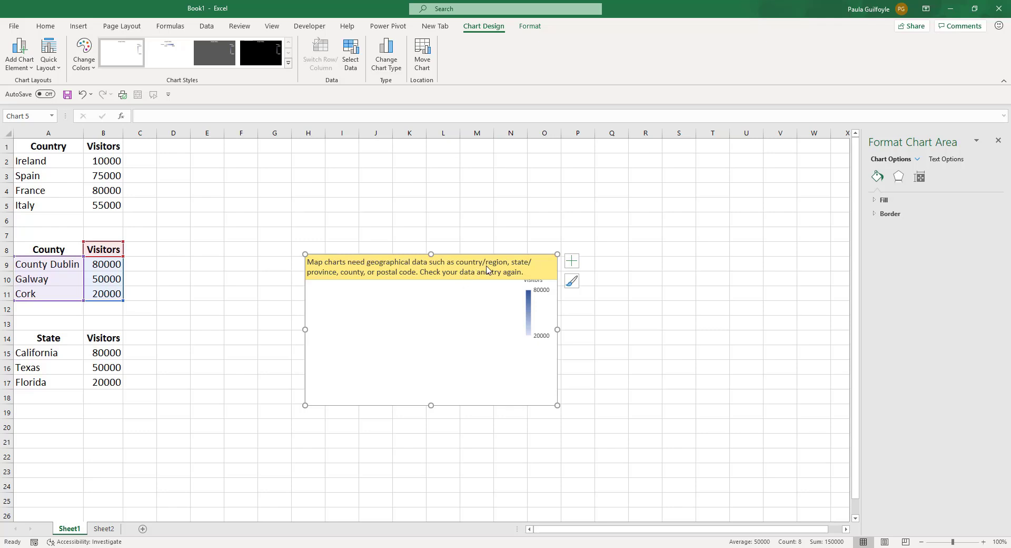
pyautogui.moveTo(347, 278)
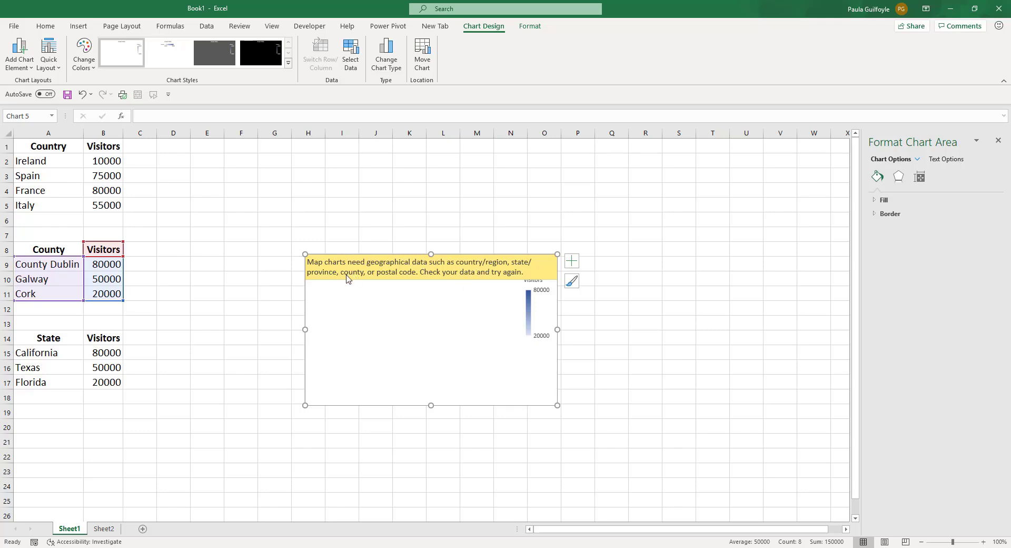
pyautogui.moveTo(121, 287)
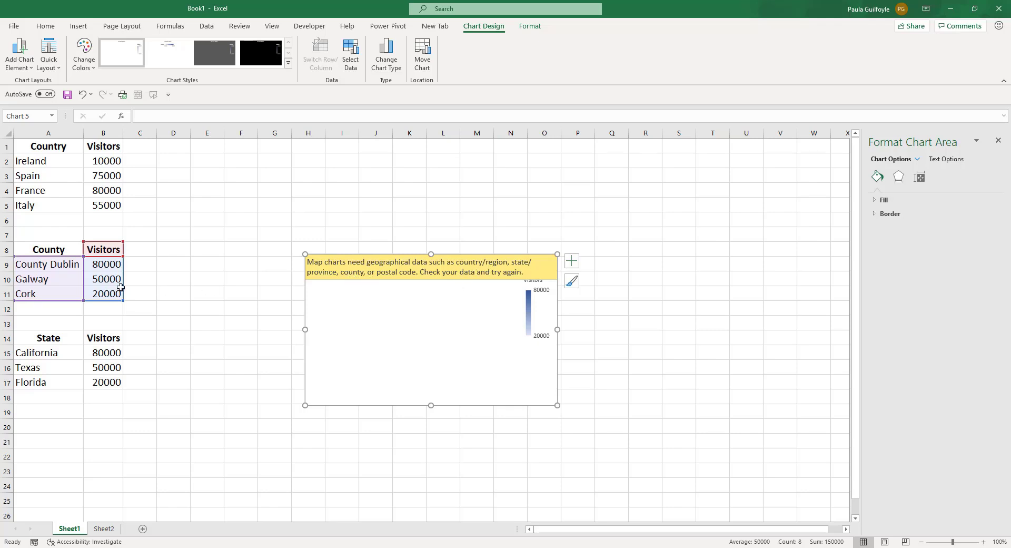
# - Rename the counties Co. Dublin and Co. Galway, delete the county map, and select A14:B17
pyautogui.click(48, 264)
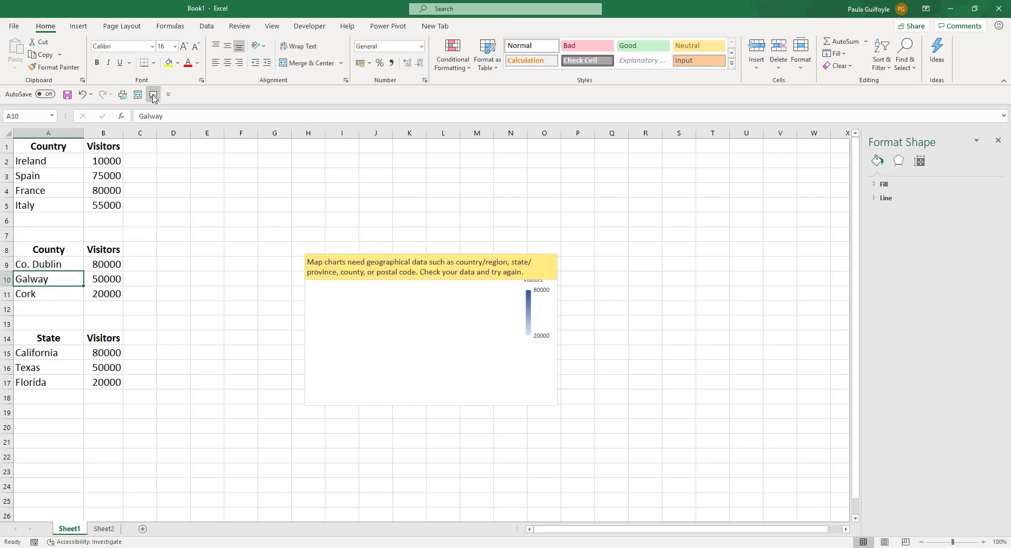
pyautogui.write('Co.')
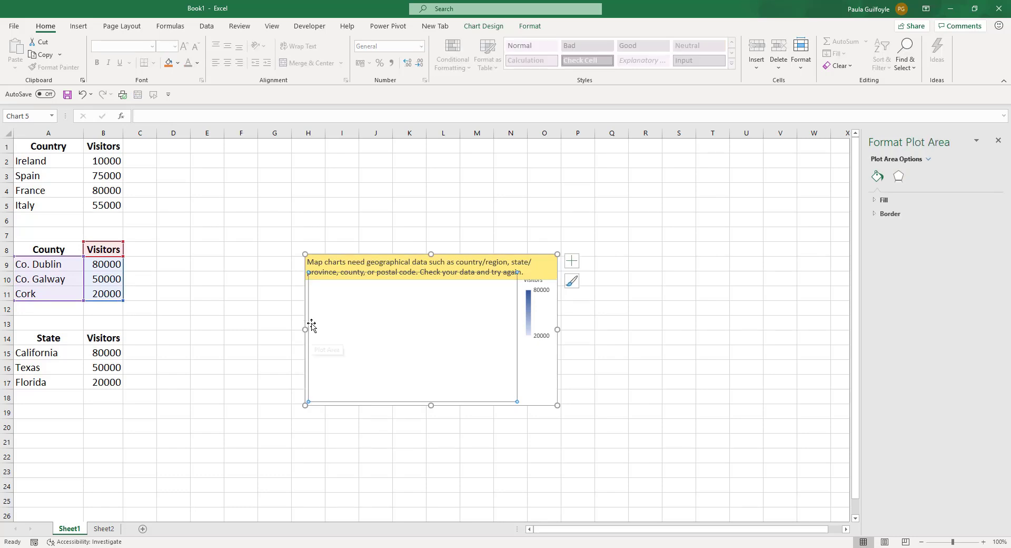
pyautogui.click(48, 294)
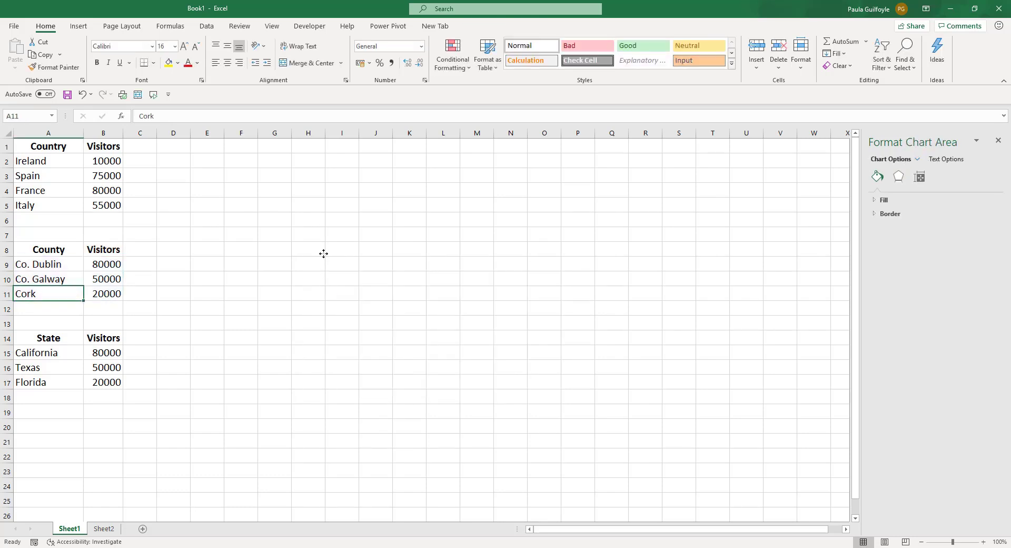
pyautogui.moveTo(48, 338); pyautogui.dragTo(103, 381)
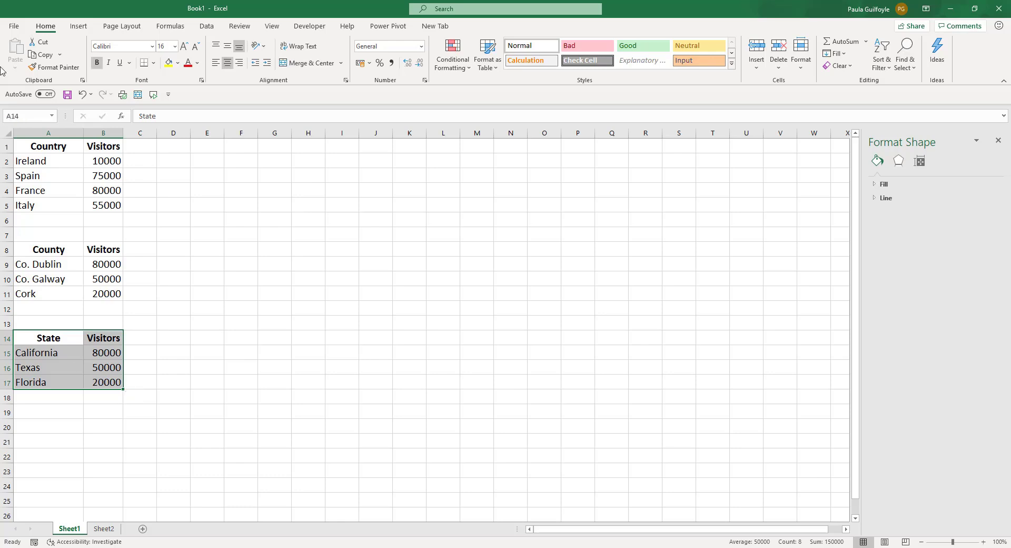
# - Insert a filled map of the state visitor table and enlarge it up to row 1
pyautogui.click(78, 26)
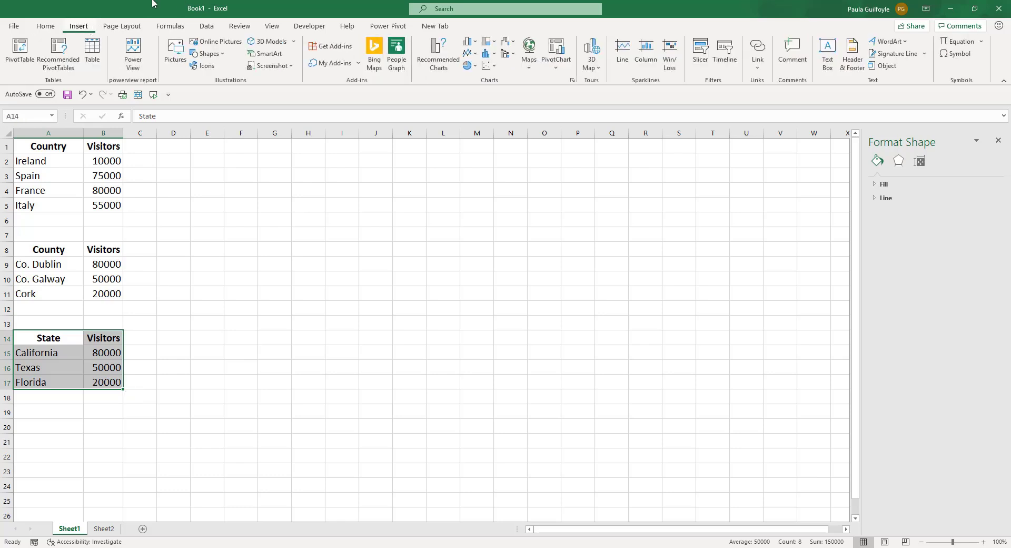
pyautogui.click(528, 49)
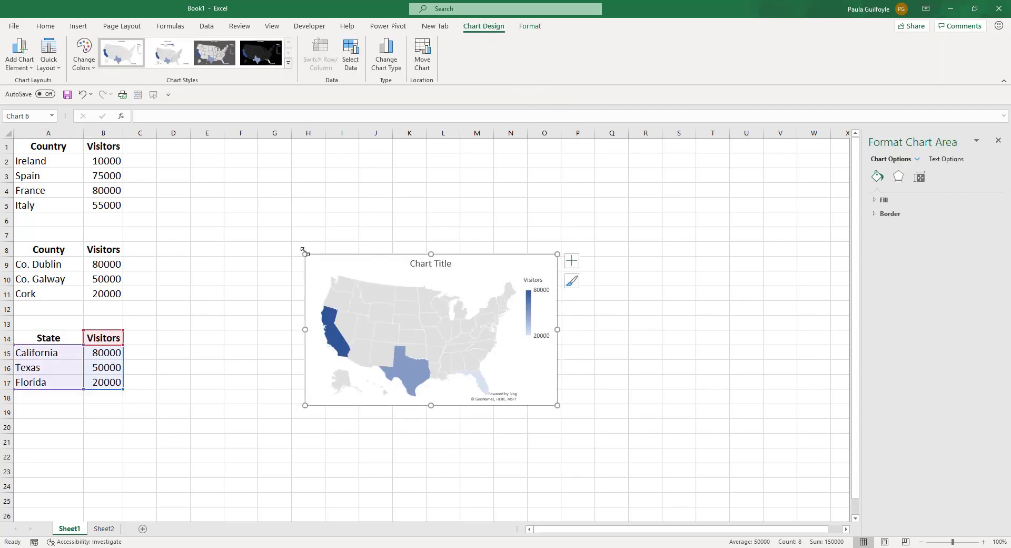
pyautogui.moveTo(304, 250); pyautogui.dragTo(175, 148)
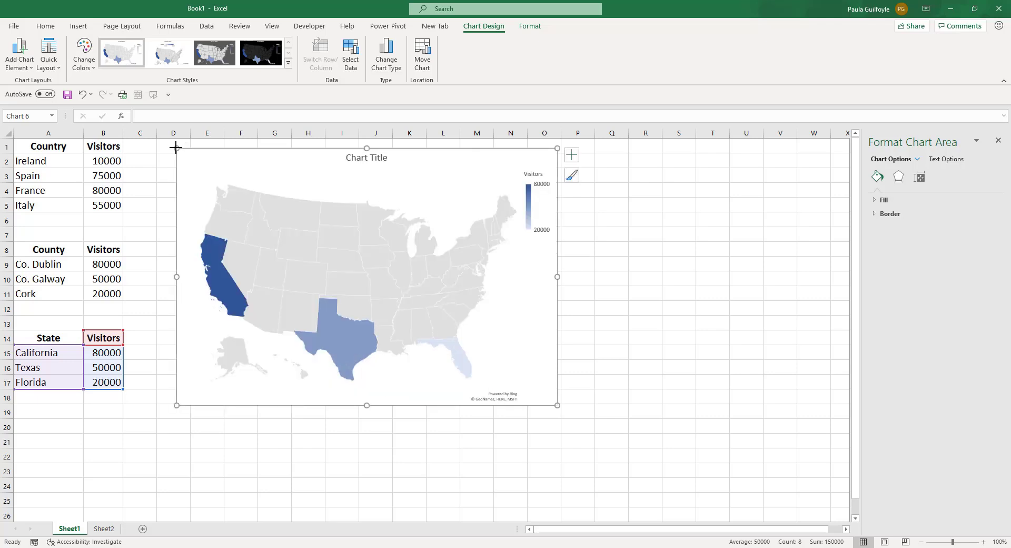
pyautogui.moveTo(358, 350)
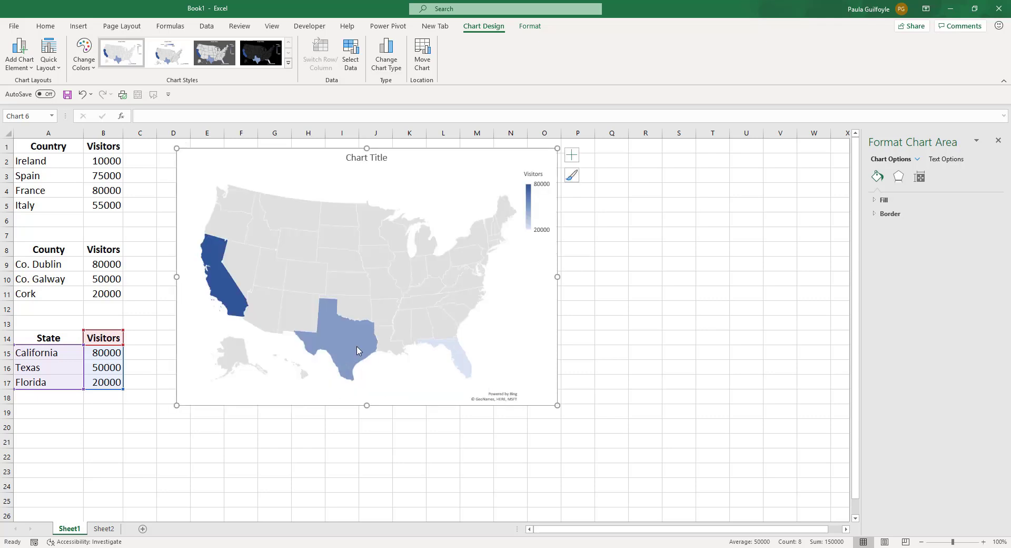
# - Set the map series' area to Country/Region and its labels to Best fit only
pyautogui.rightClick(359, 350)
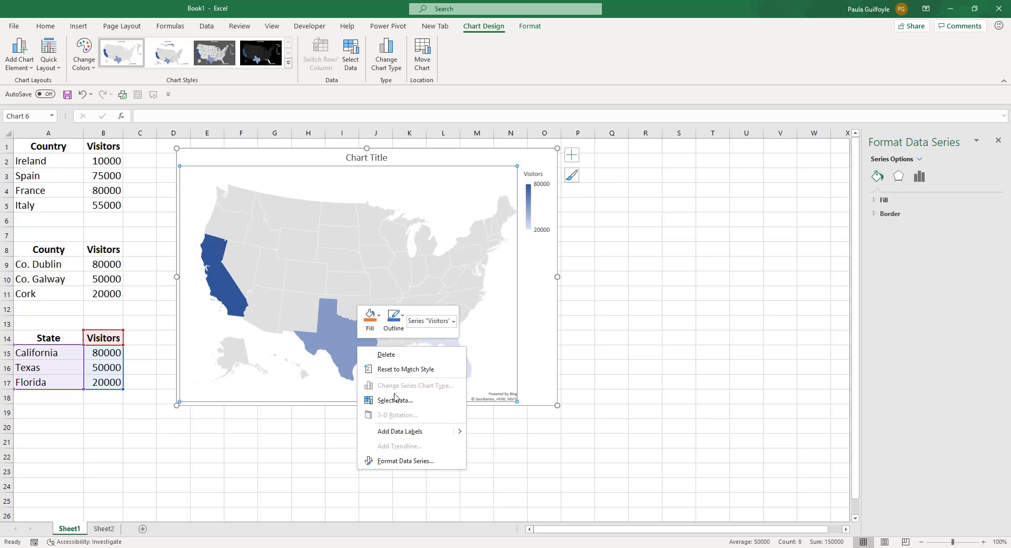
pyautogui.moveTo(311, 298)
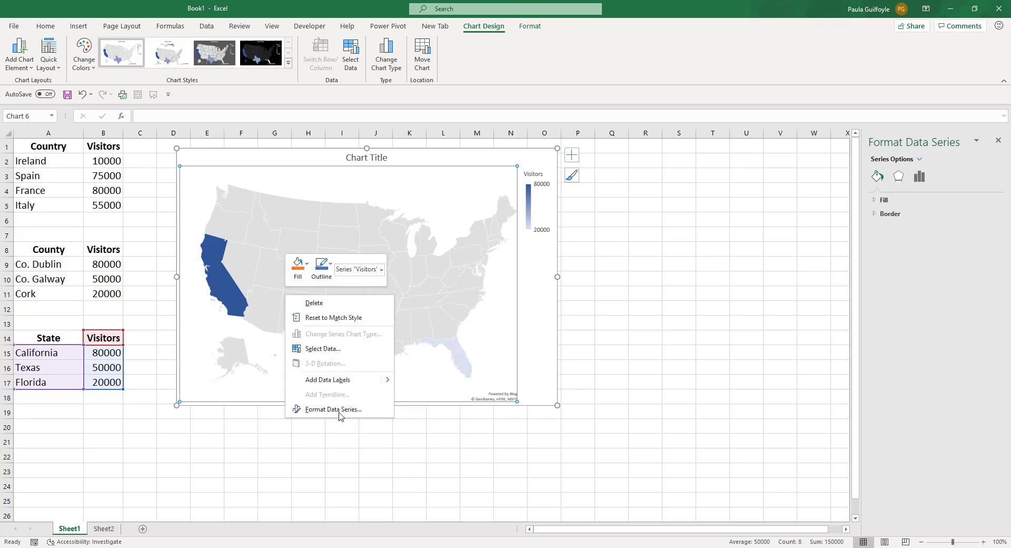
pyautogui.click(333, 409)
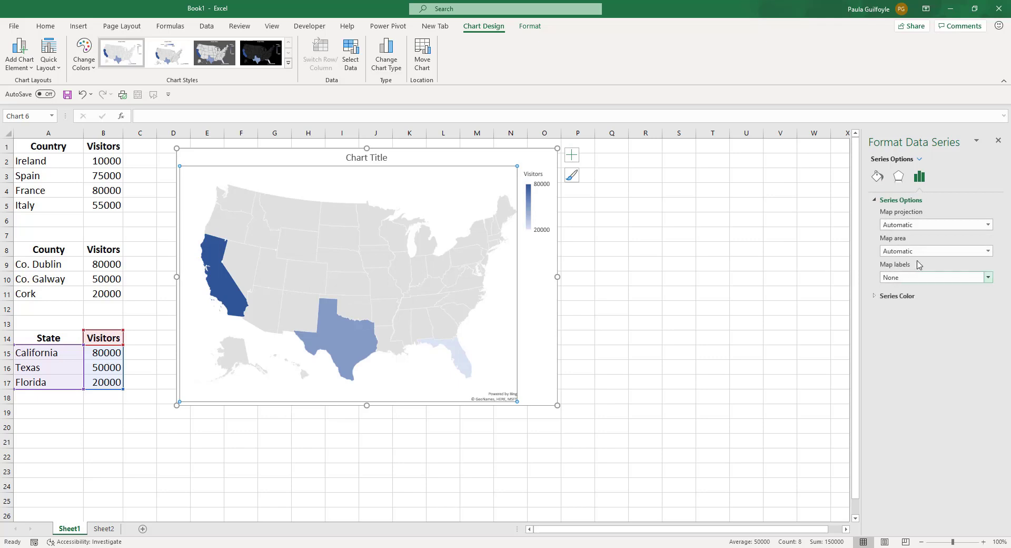
pyautogui.click(986, 251)
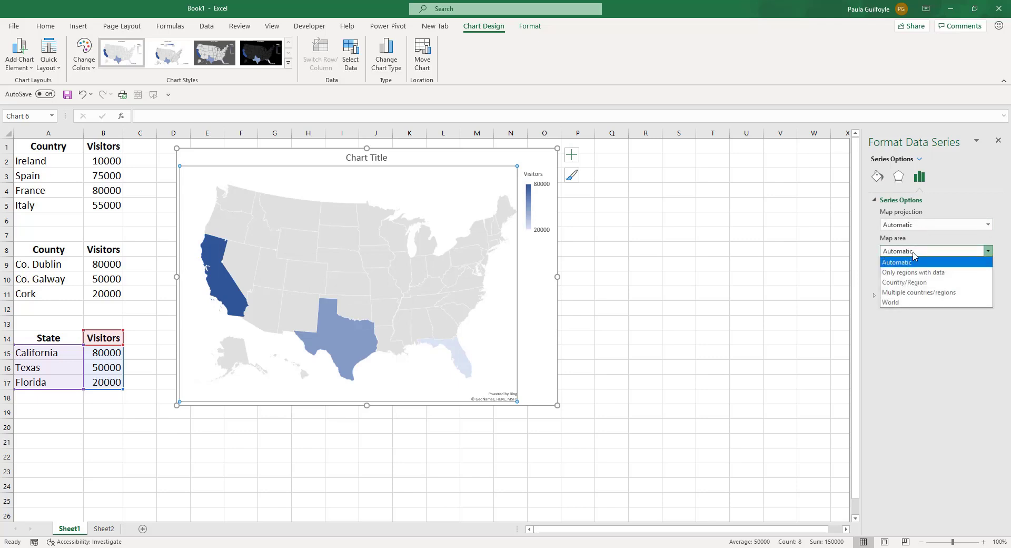
pyautogui.click(904, 282)
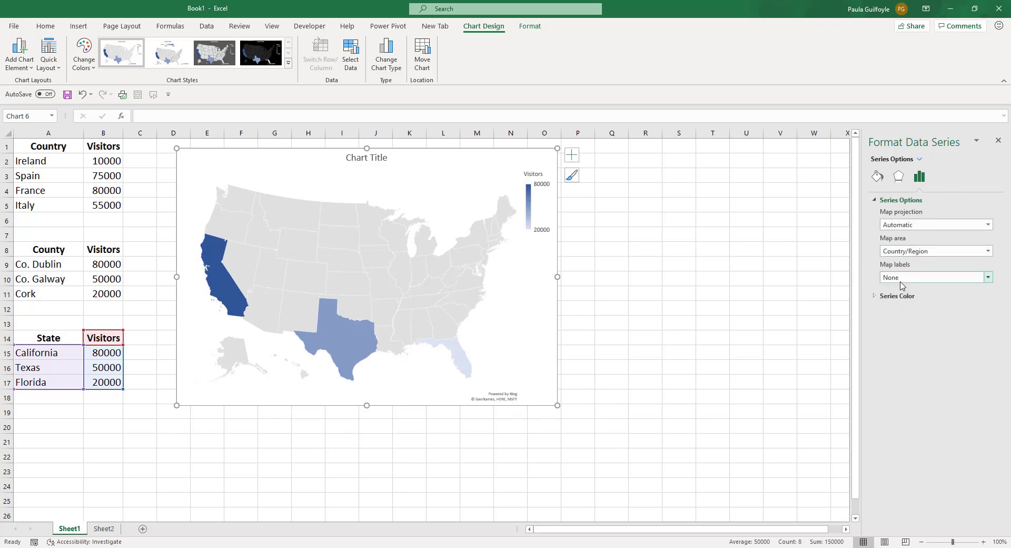
pyautogui.click(985, 277)
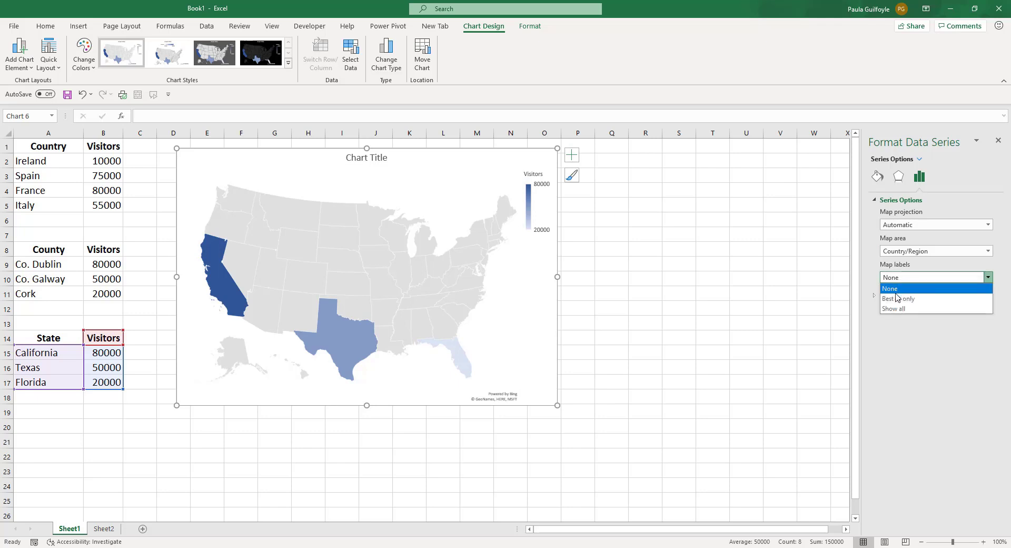
pyautogui.click(897, 298)
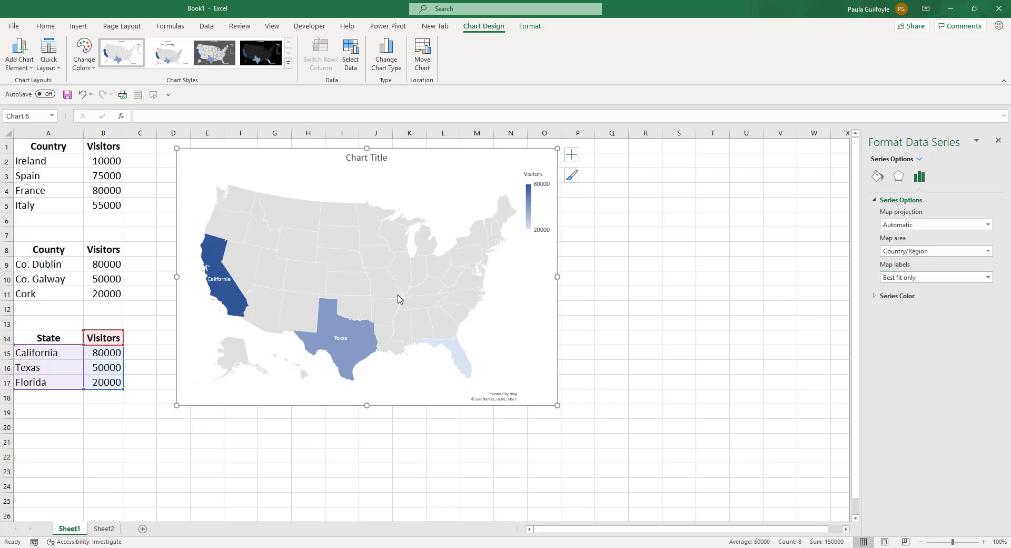
pyautogui.moveTo(341, 347)
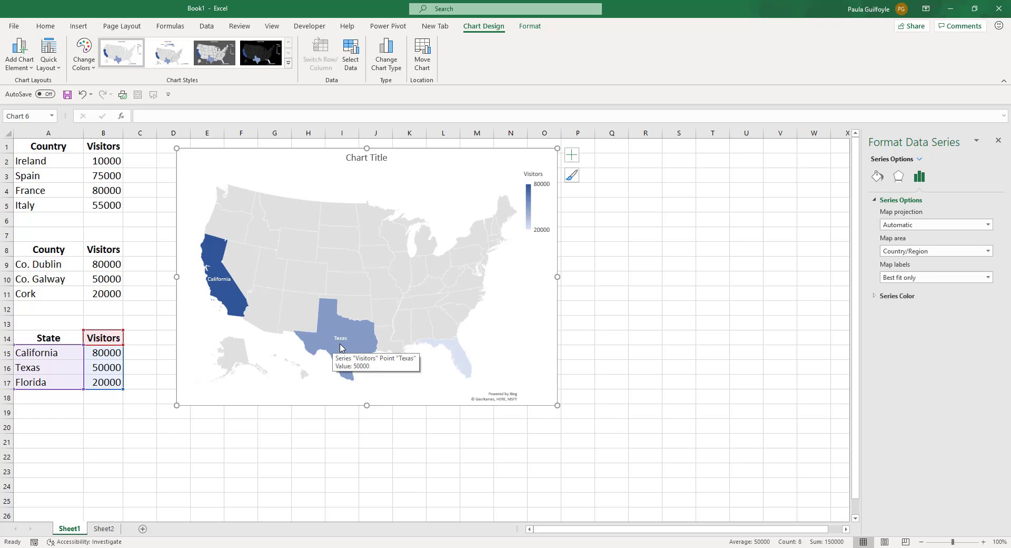
pyautogui.moveTo(230, 289)
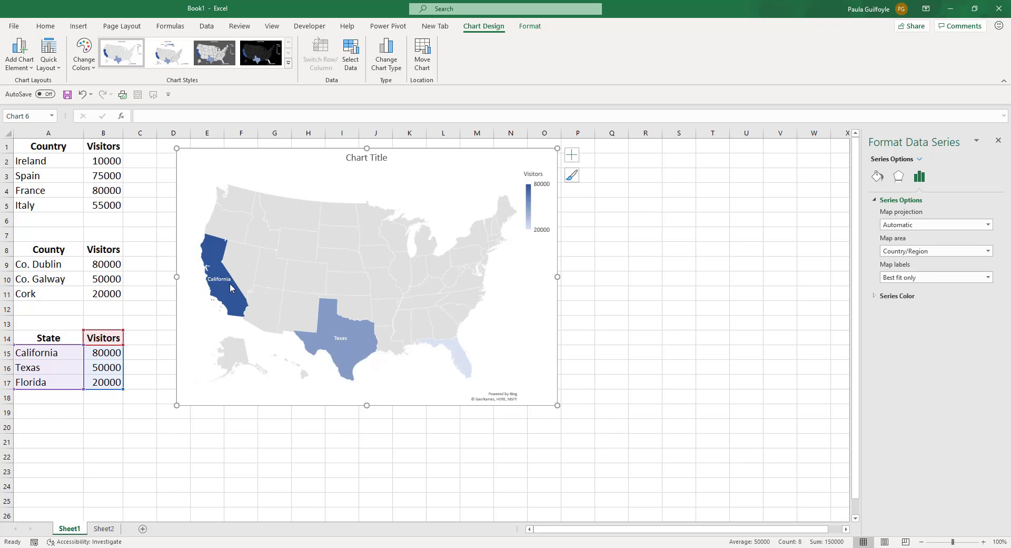
pyautogui.click(103, 381)
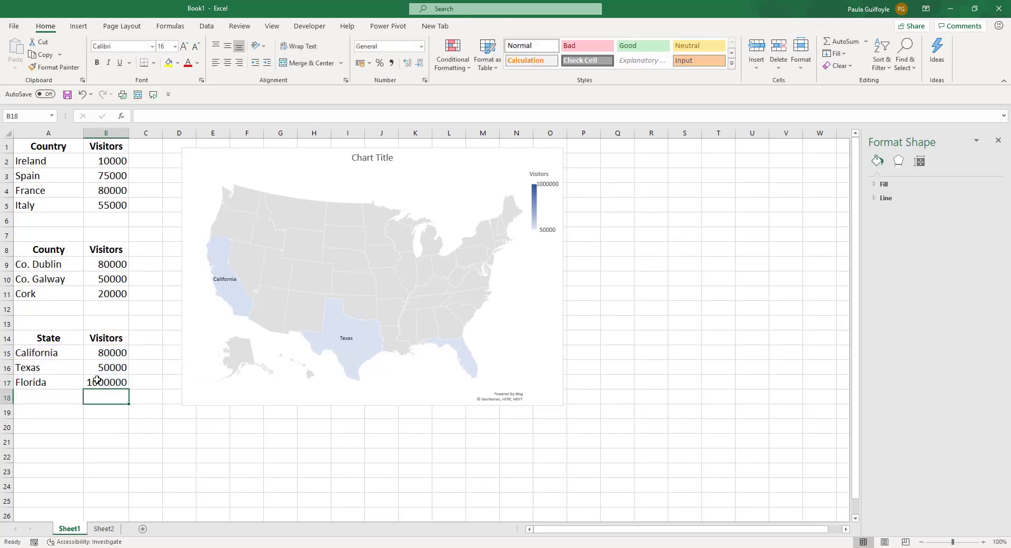
# - Enter 1000000 as Florida's visitor count in B17
pyautogui.write('1000000')
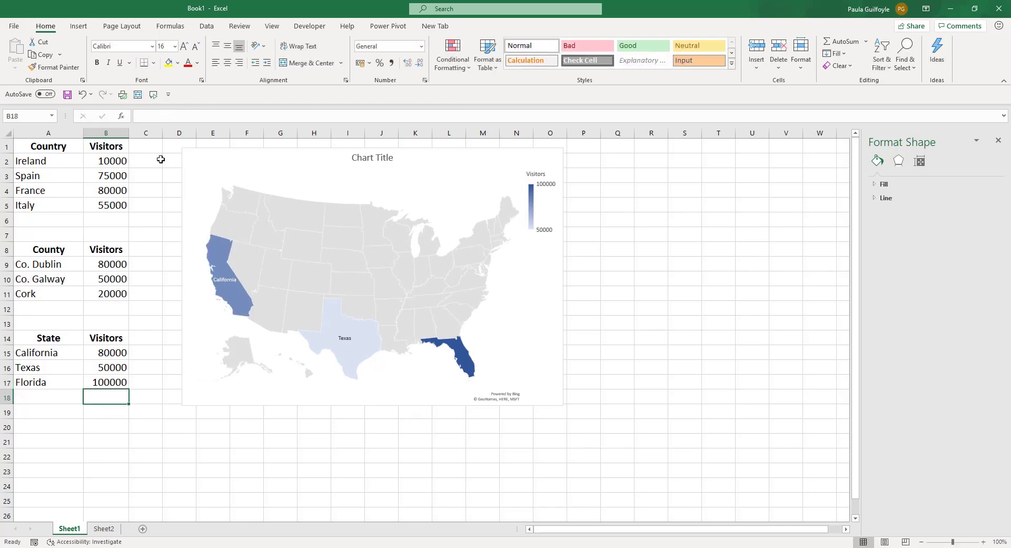
pyautogui.moveTo(462, 376)
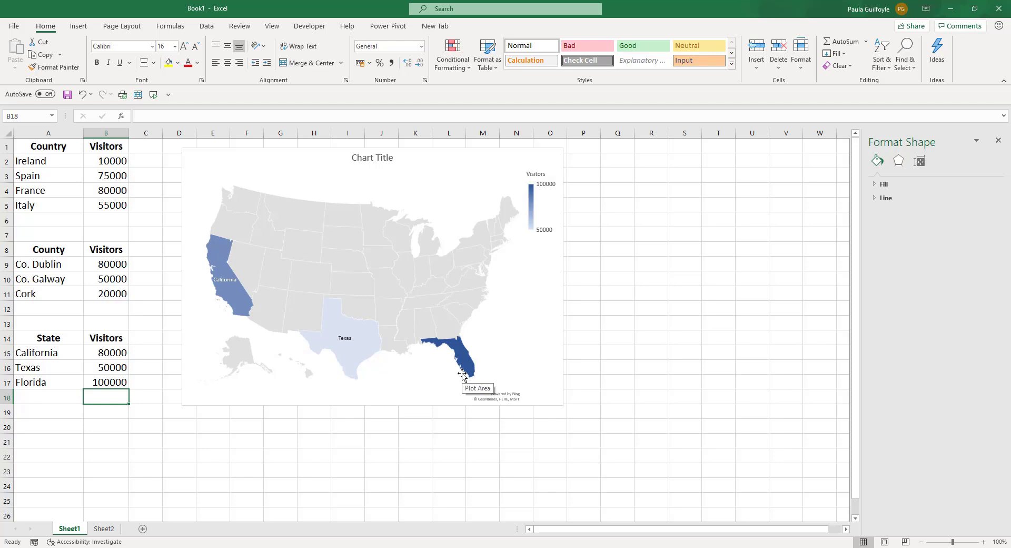
pyautogui.moveTo(131, 198)
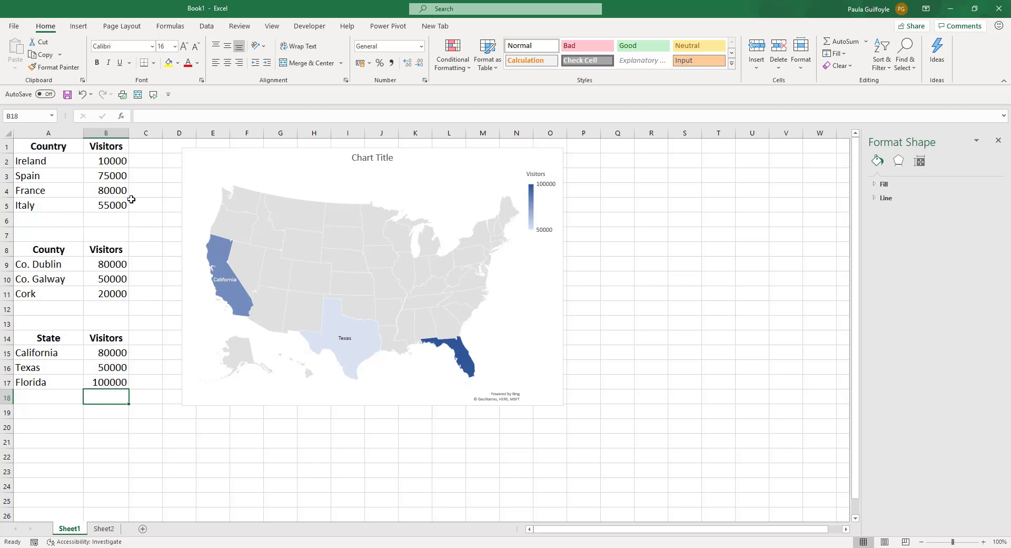
pyautogui.moveTo(109, 179)
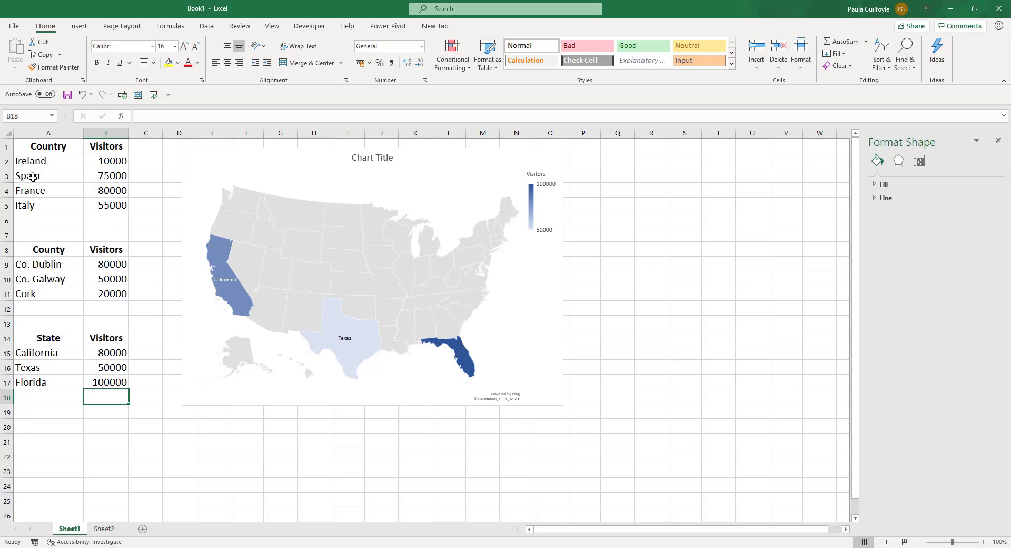
# - Replace California in cell A15 with the abbreviation CA
pyautogui.click(27, 175)
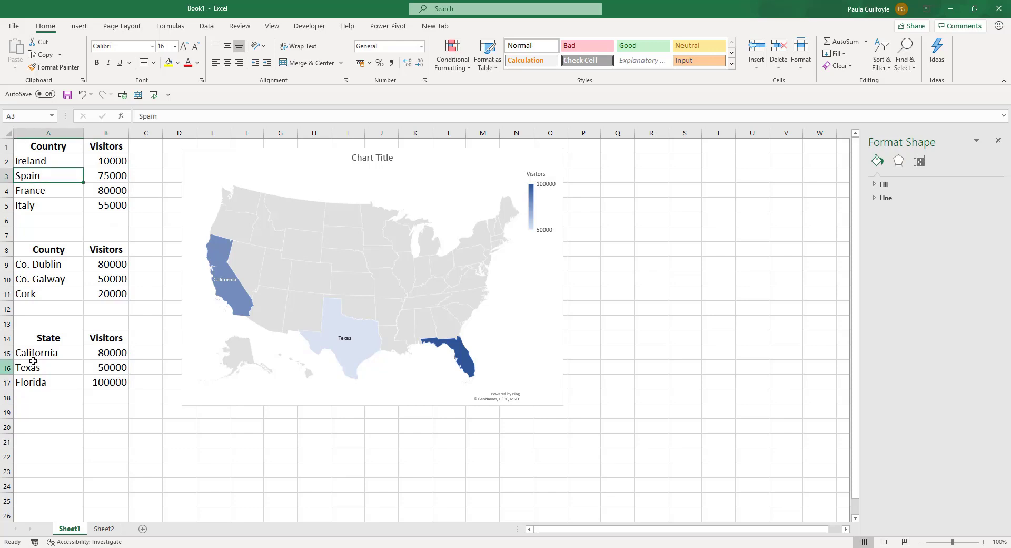
pyautogui.click(36, 352)
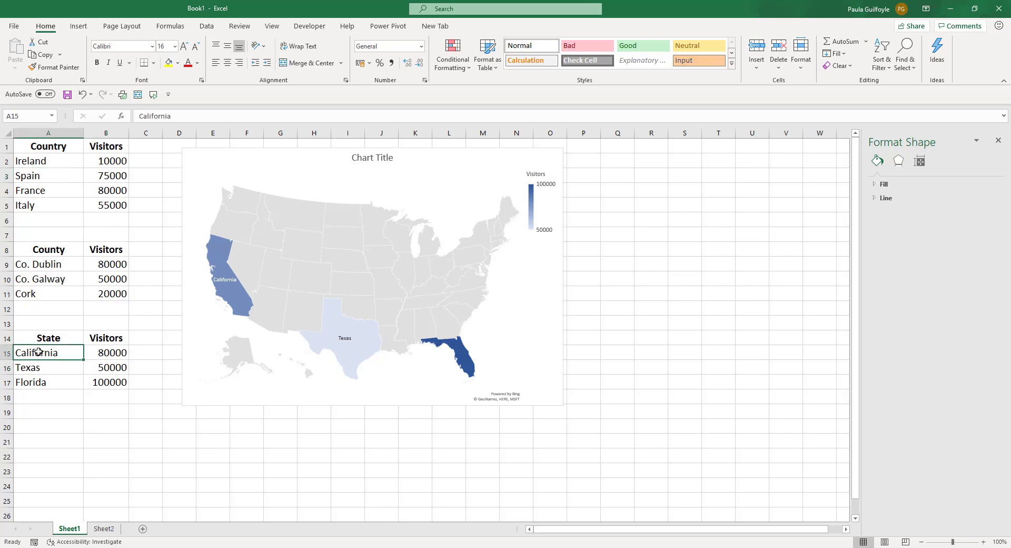
pyautogui.write('CA')
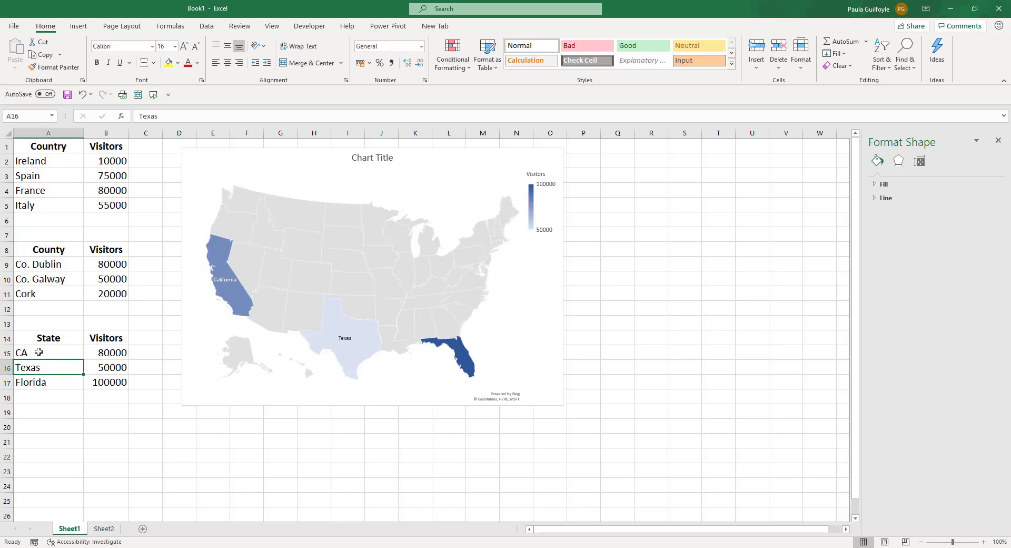
pyautogui.click(48, 353)
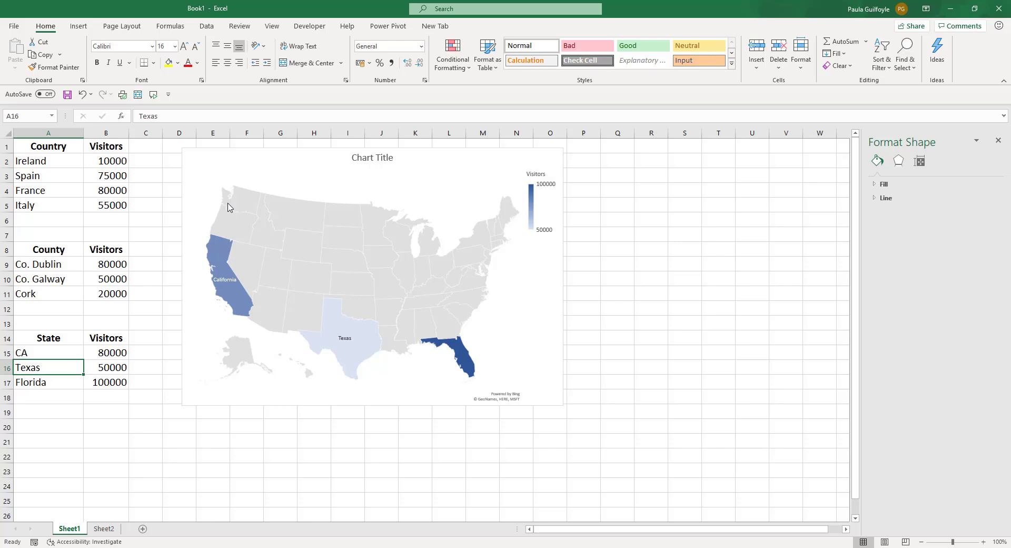
pyautogui.moveTo(554, 158)
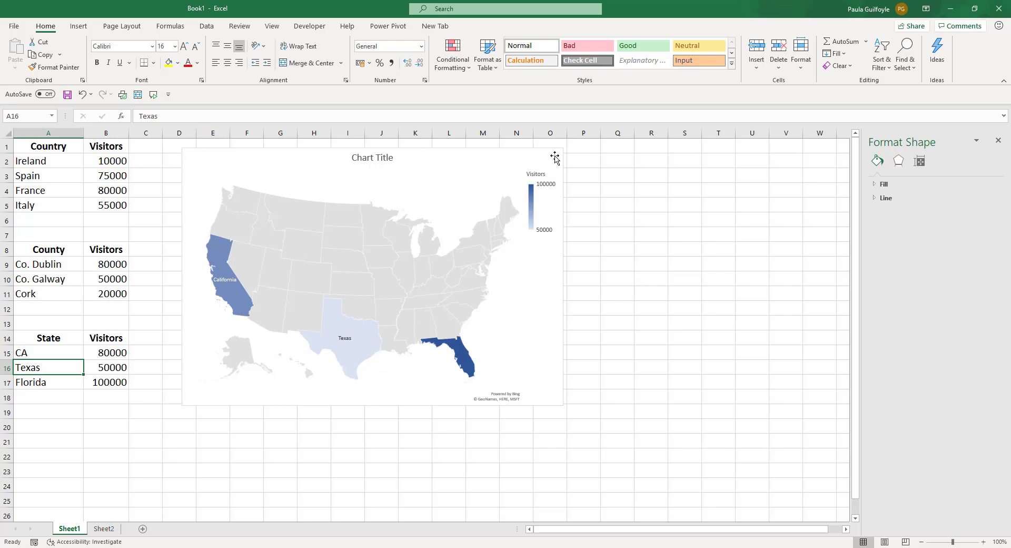
pyautogui.moveTo(555, 158)
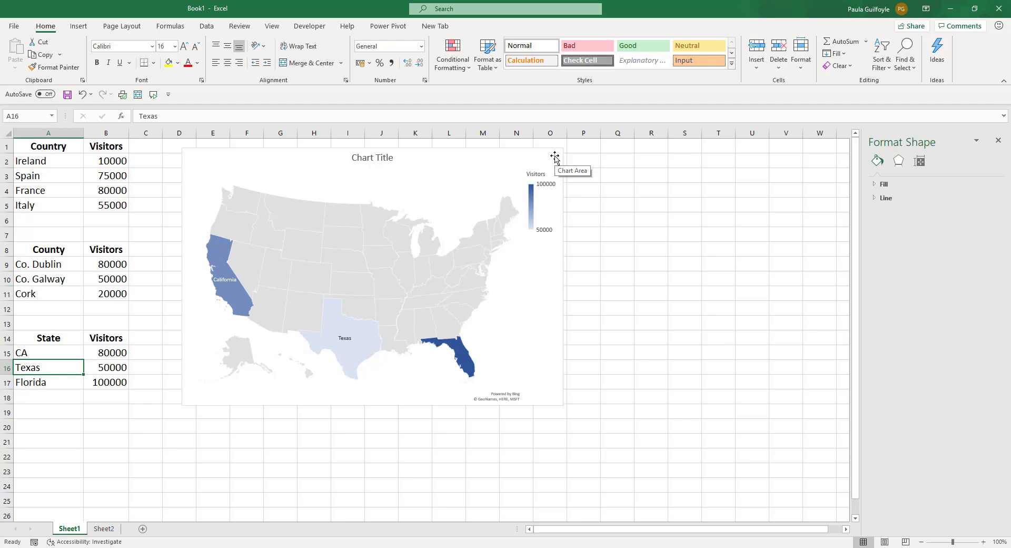
pyautogui.moveTo(479, 499)
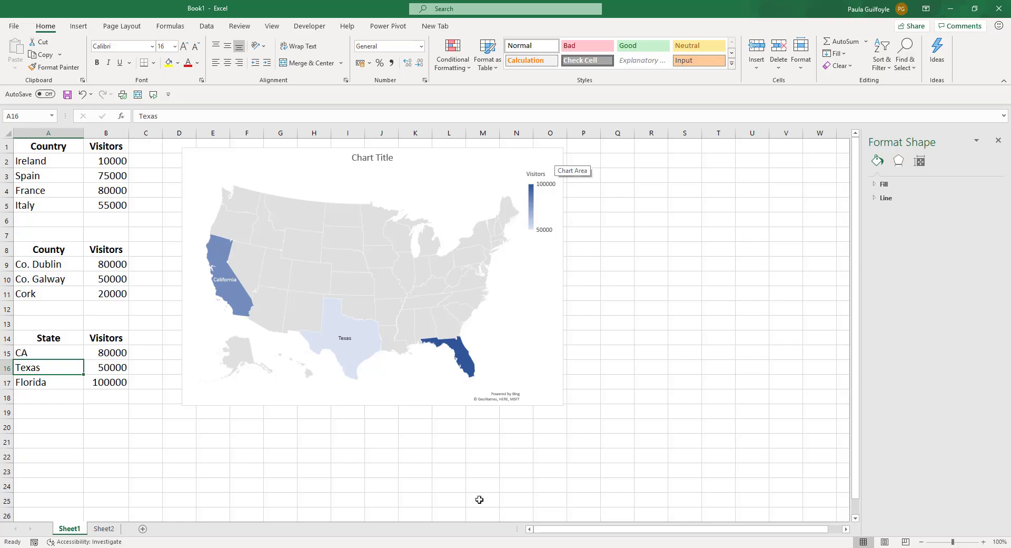